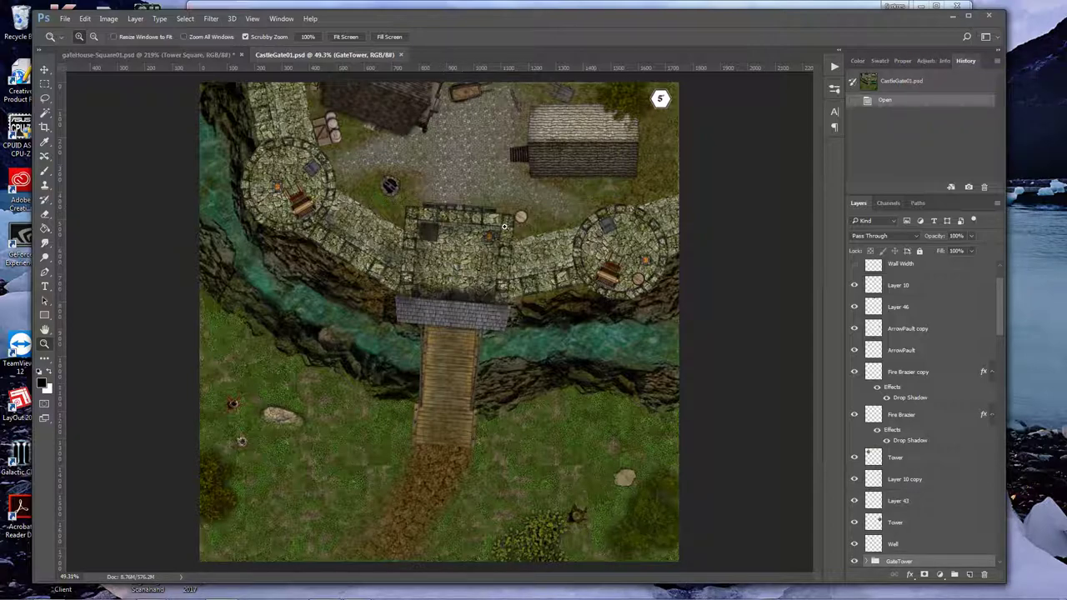
mouse_move(540, 270)
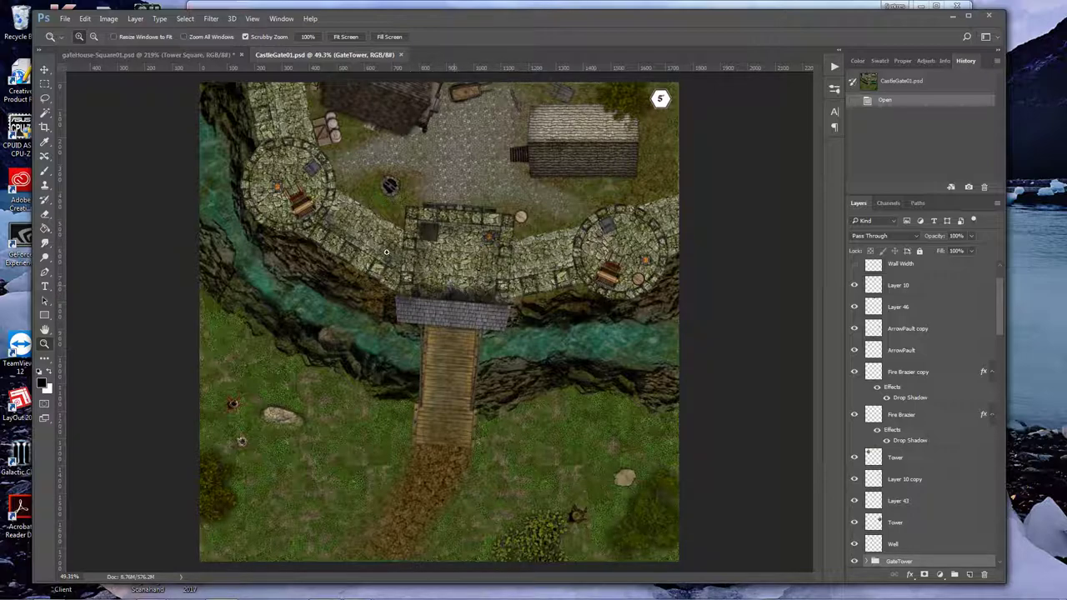
mouse_move(350, 230)
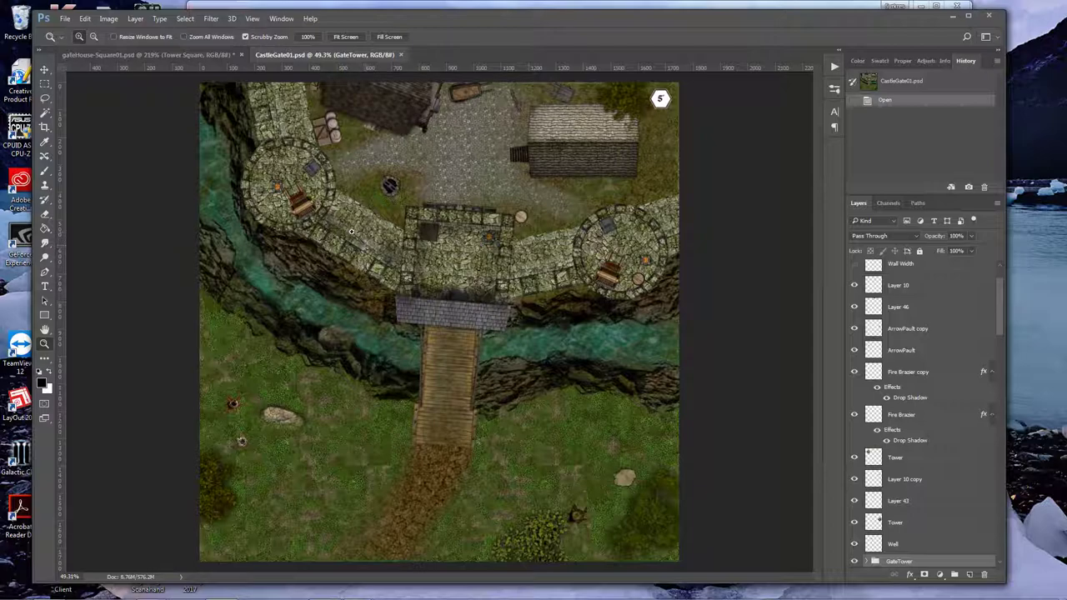
mouse_move(335, 177)
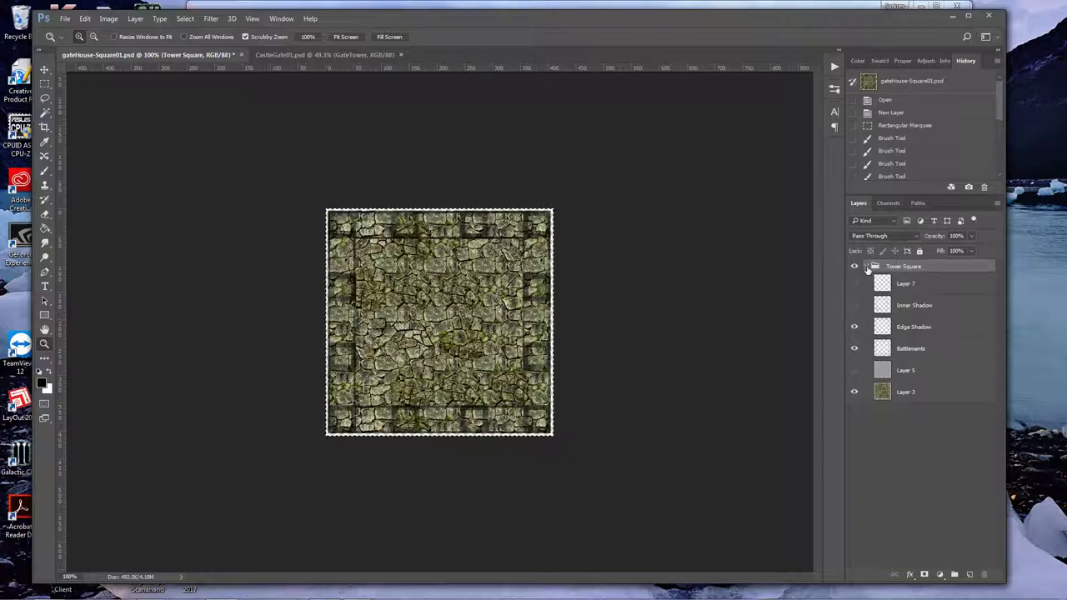
- Hide the stone texture on Layer 3 inside the Tower Square group, leaving grey tile with battlements
click(866, 267)
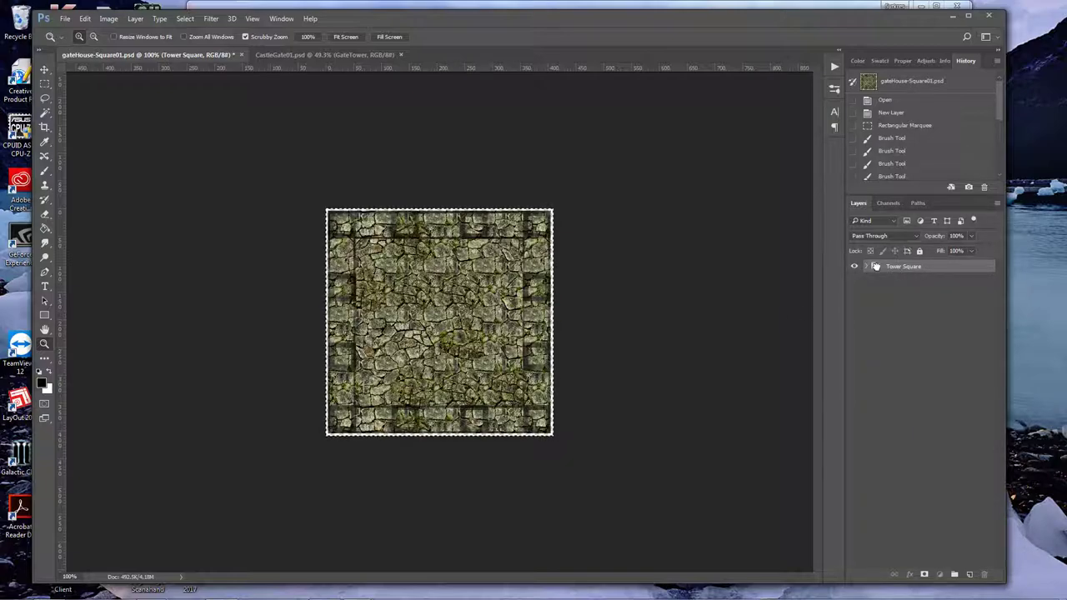
click(866, 267)
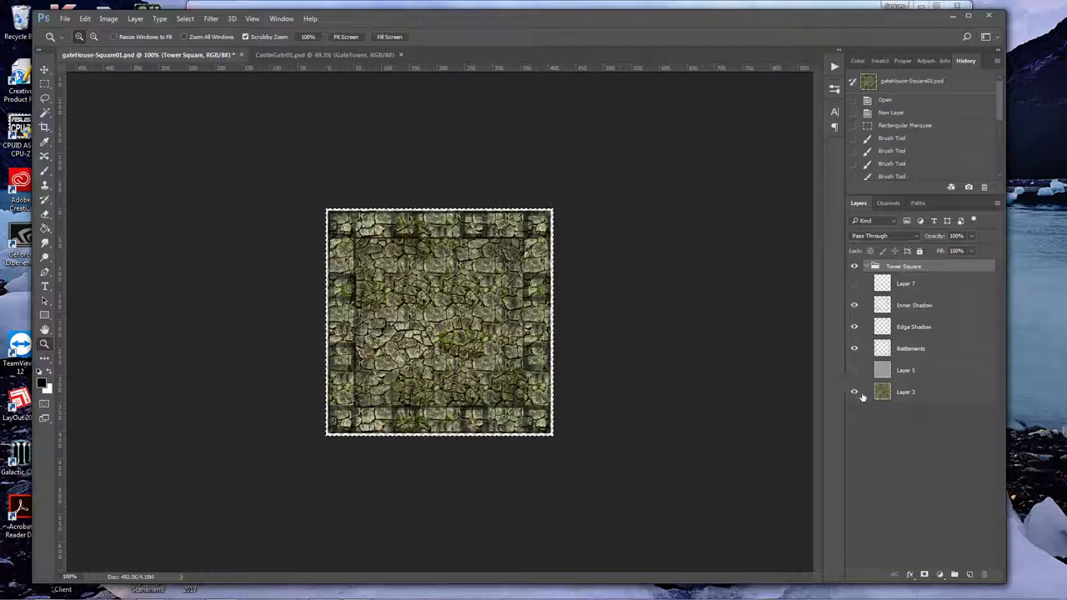
click(853, 370)
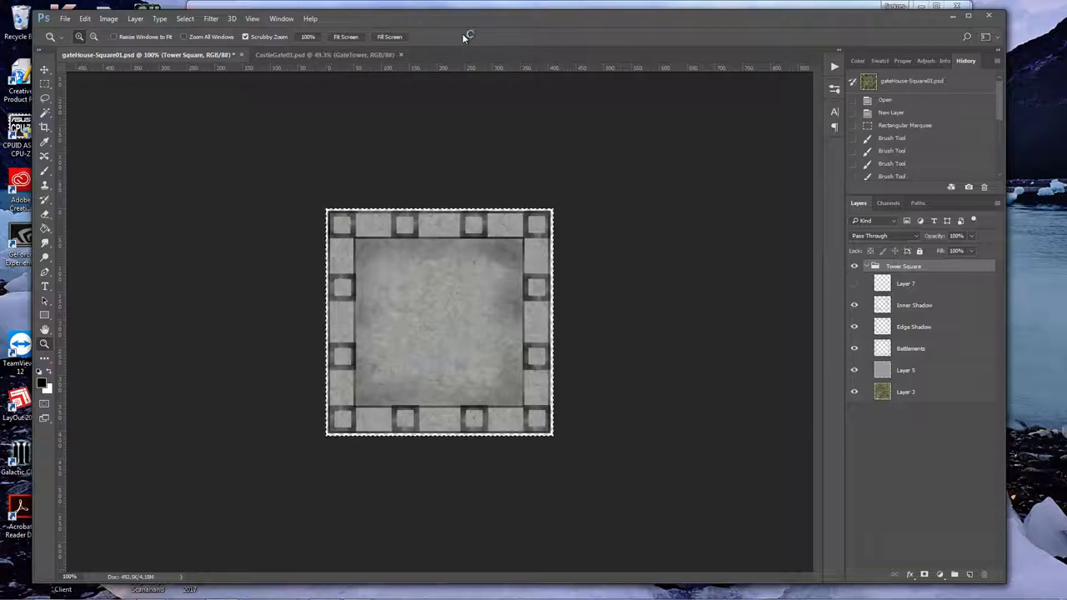
- Create a new blank 400 × 400 pixel document, Untitled-1
click(63, 18)
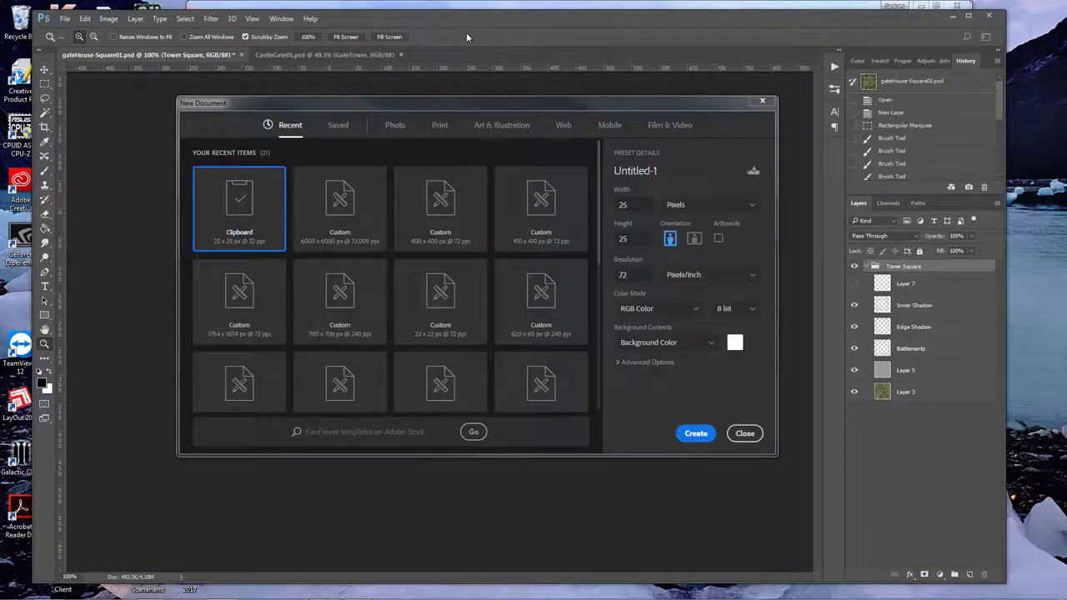
click(440, 206)
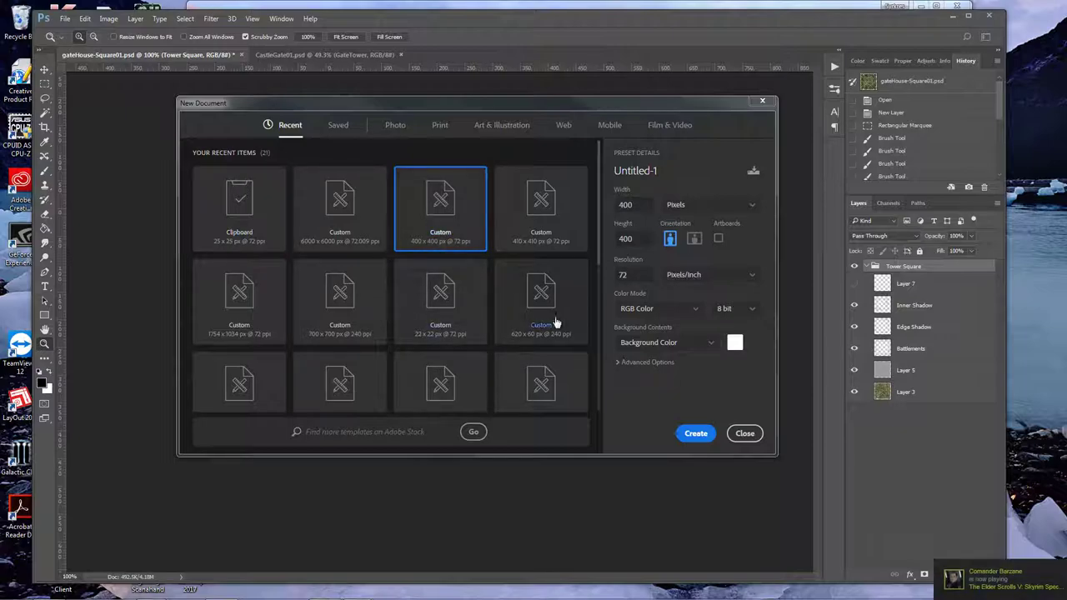
click(633, 238)
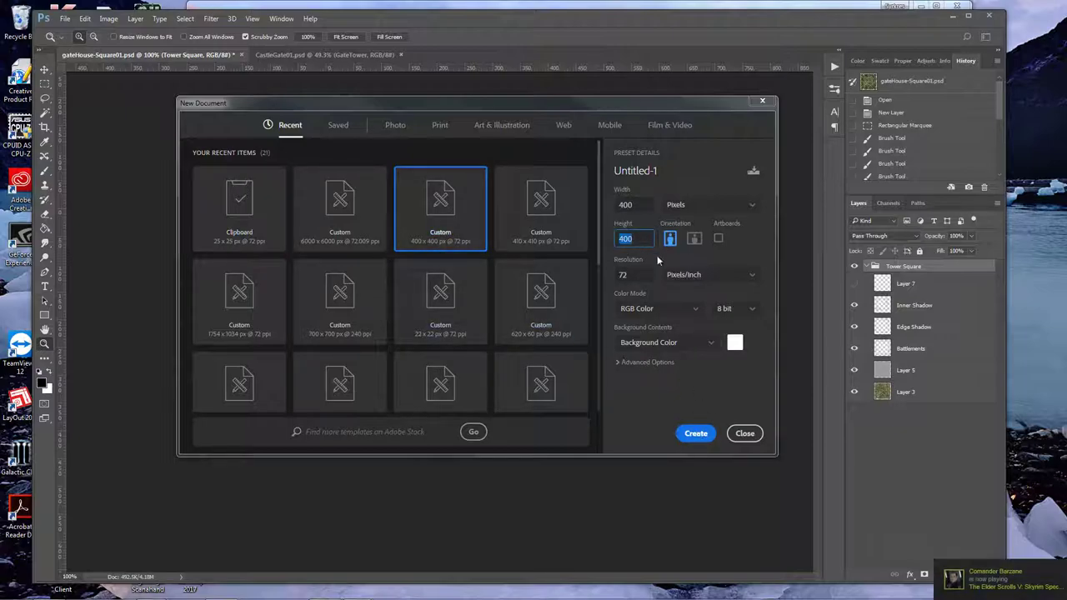
click(695, 434)
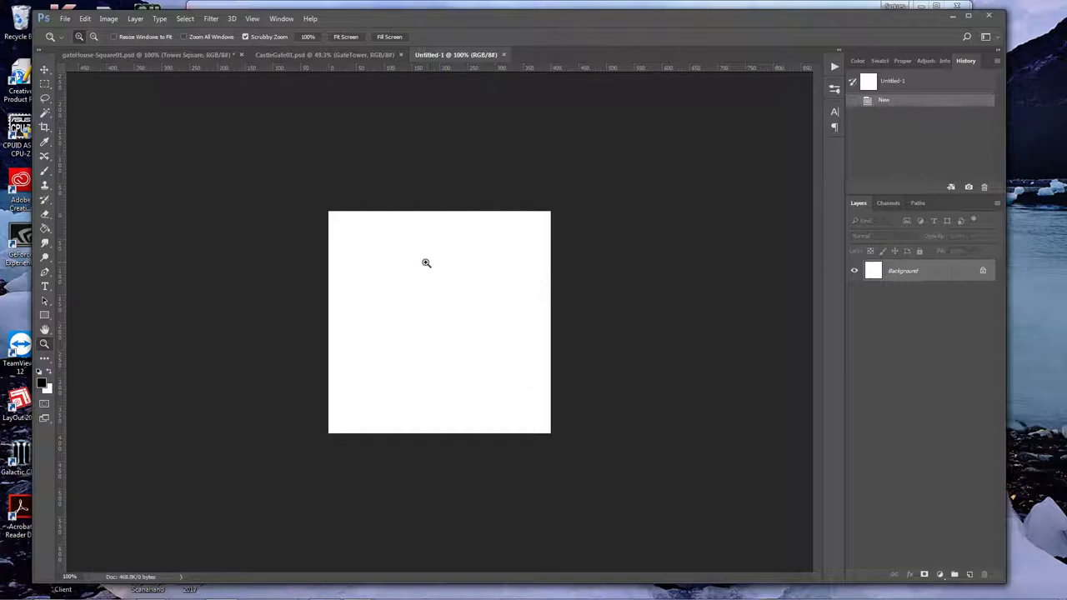
mouse_move(539, 223)
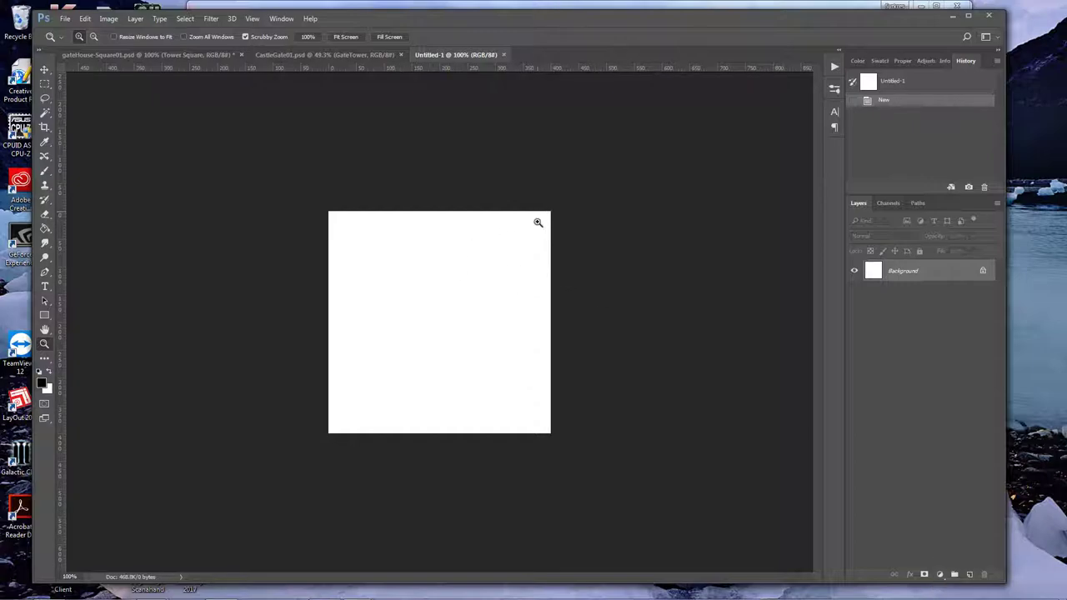
mouse_move(550, 254)
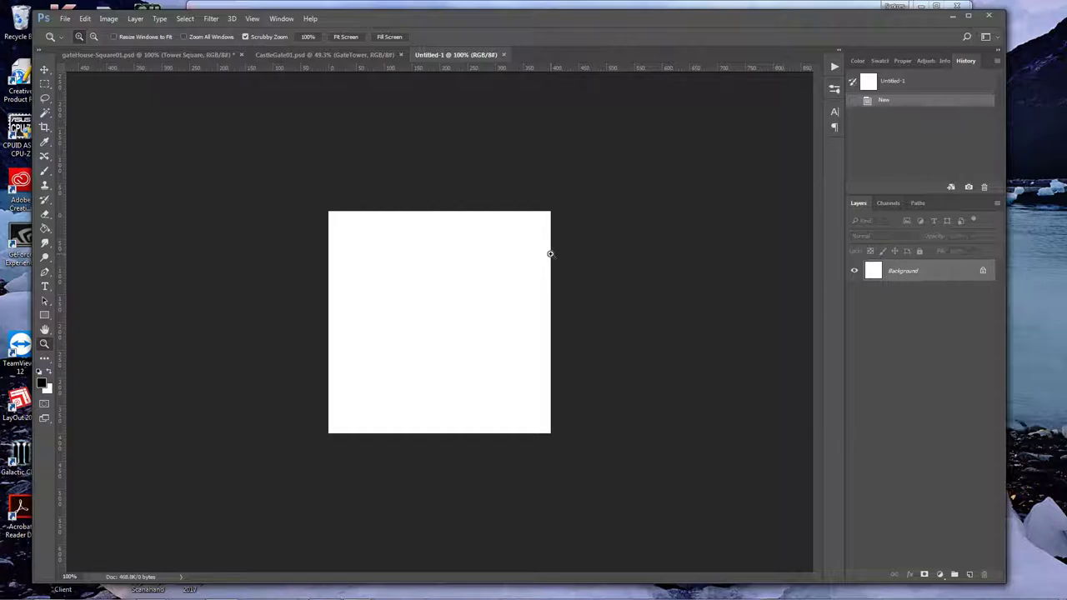
mouse_move(537, 443)
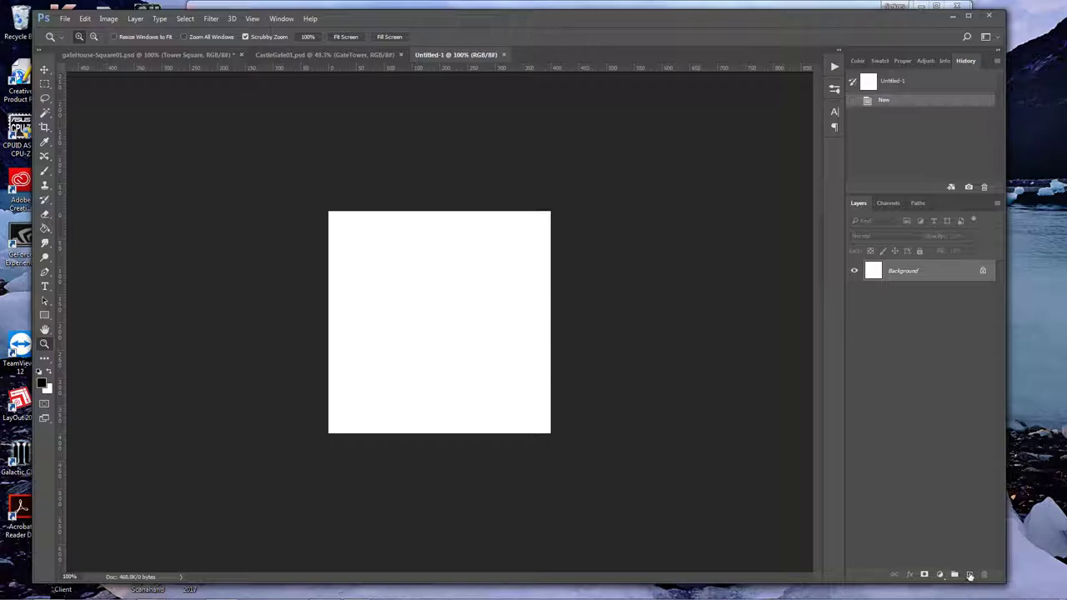
mouse_move(969, 573)
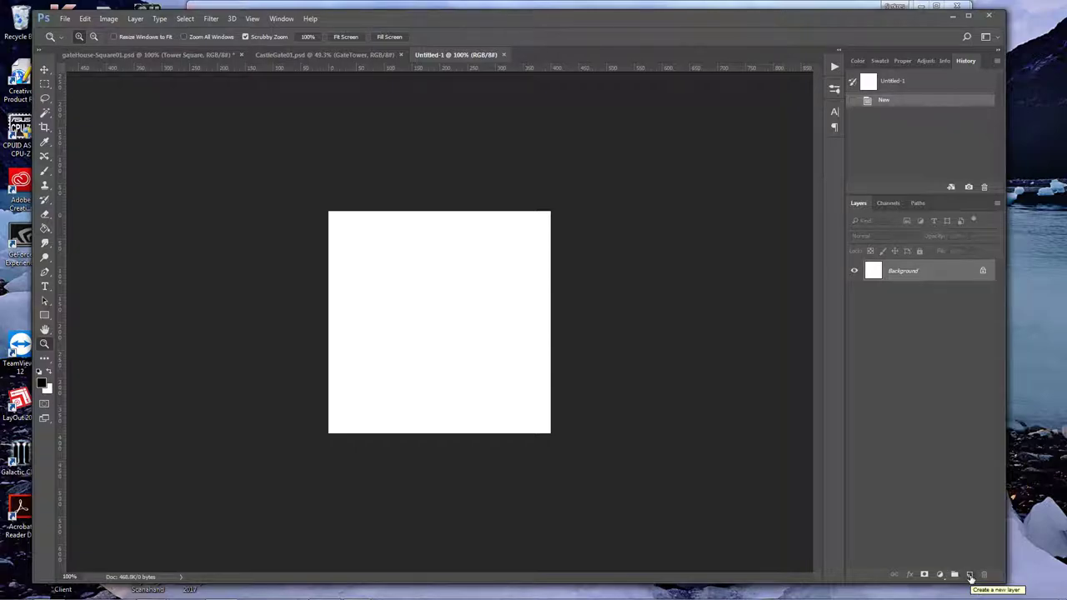
click(970, 573)
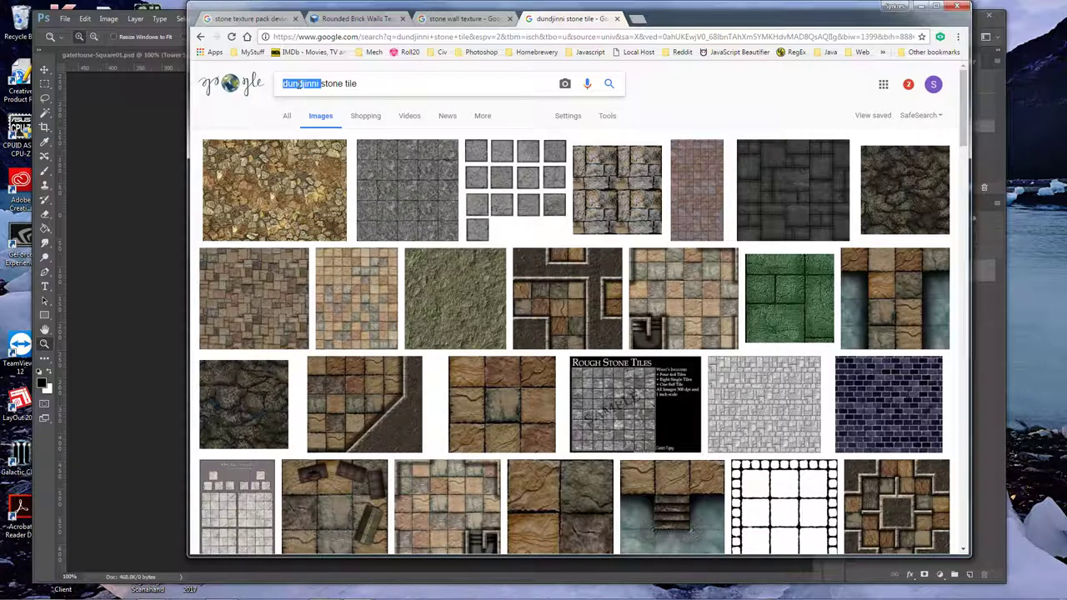
- Browse stone wall texture image results and go to the Rounded Brick Walls textures page
scroll(down, 3)
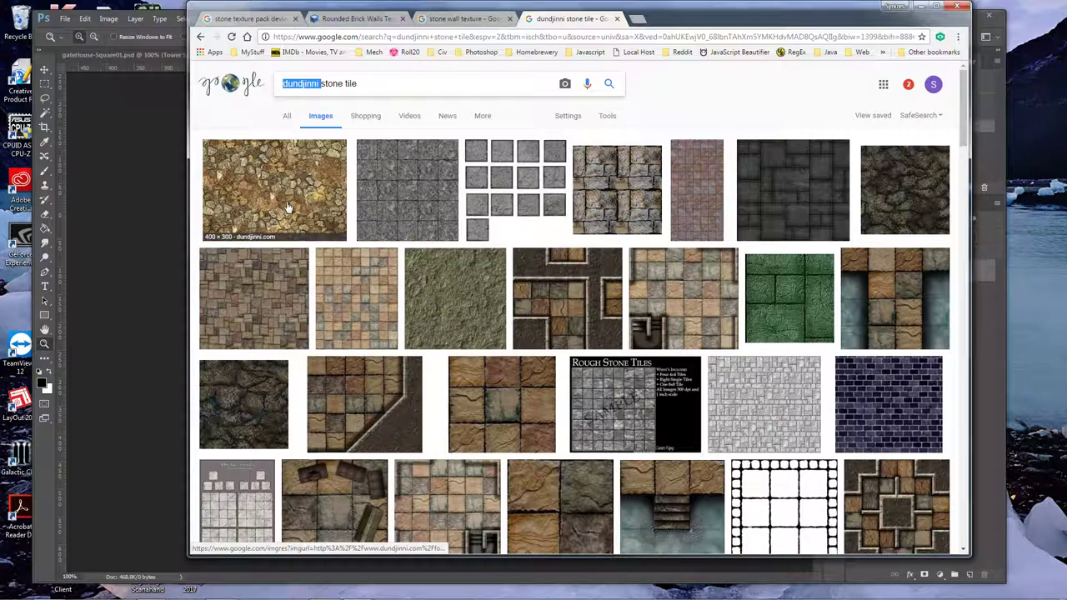
click(463, 19)
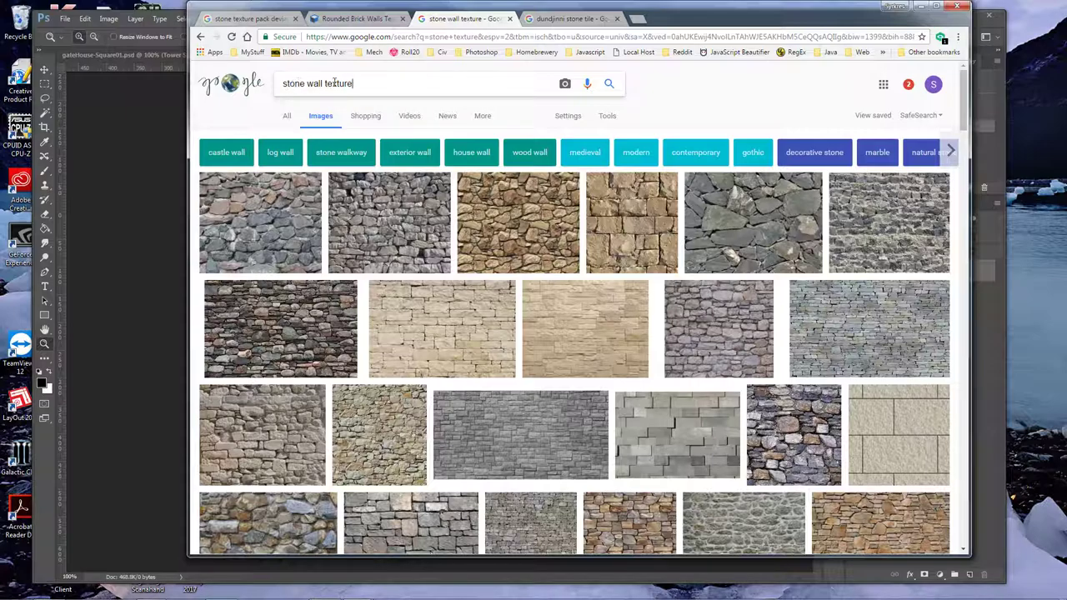
mouse_move(260, 224)
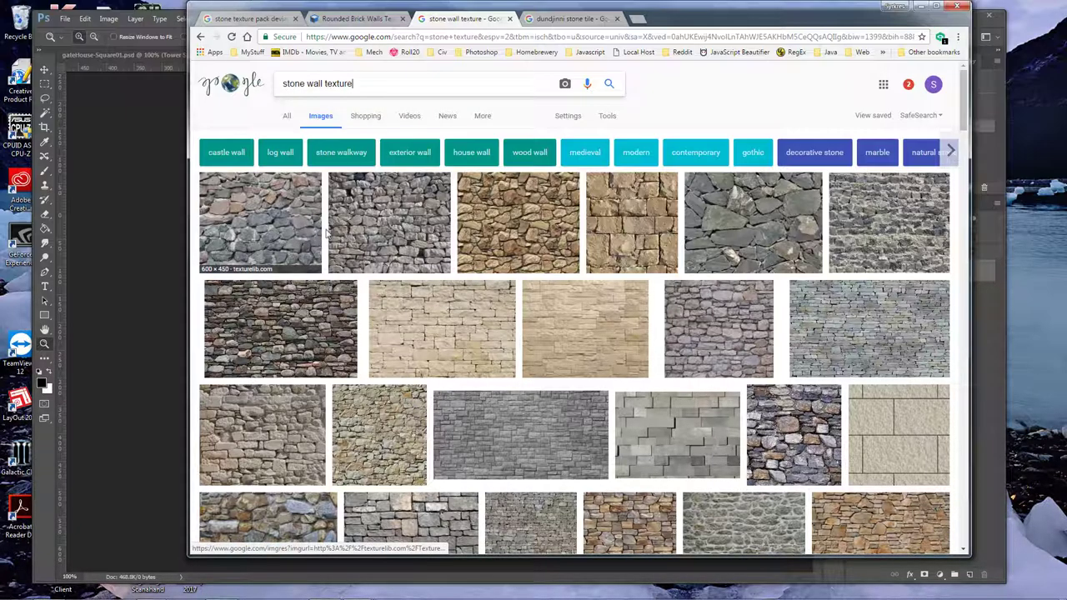
scroll(down, 3)
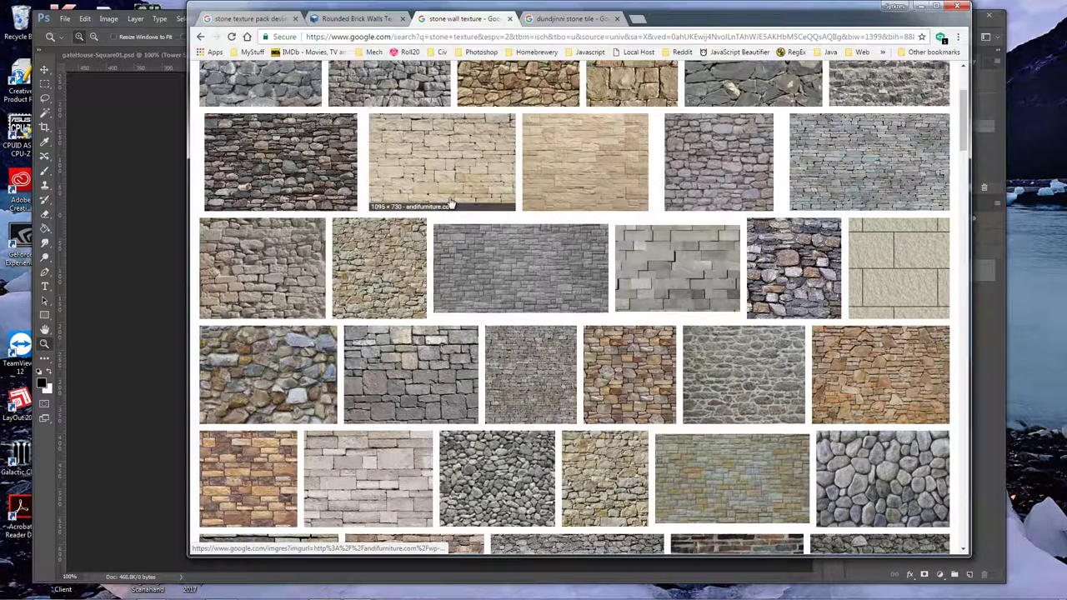
mouse_move(313, 269)
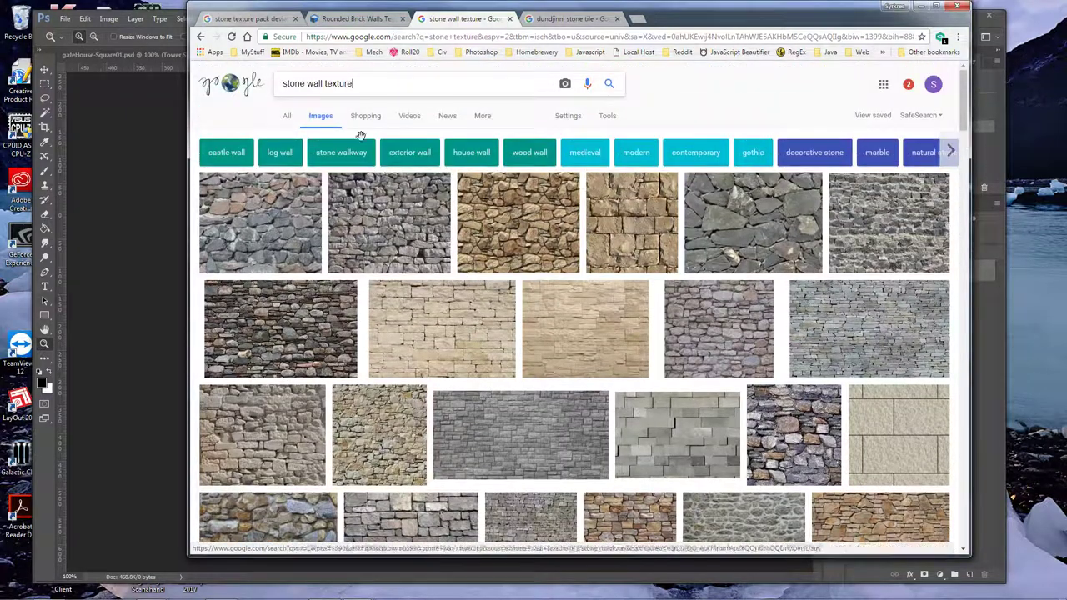
click(354, 18)
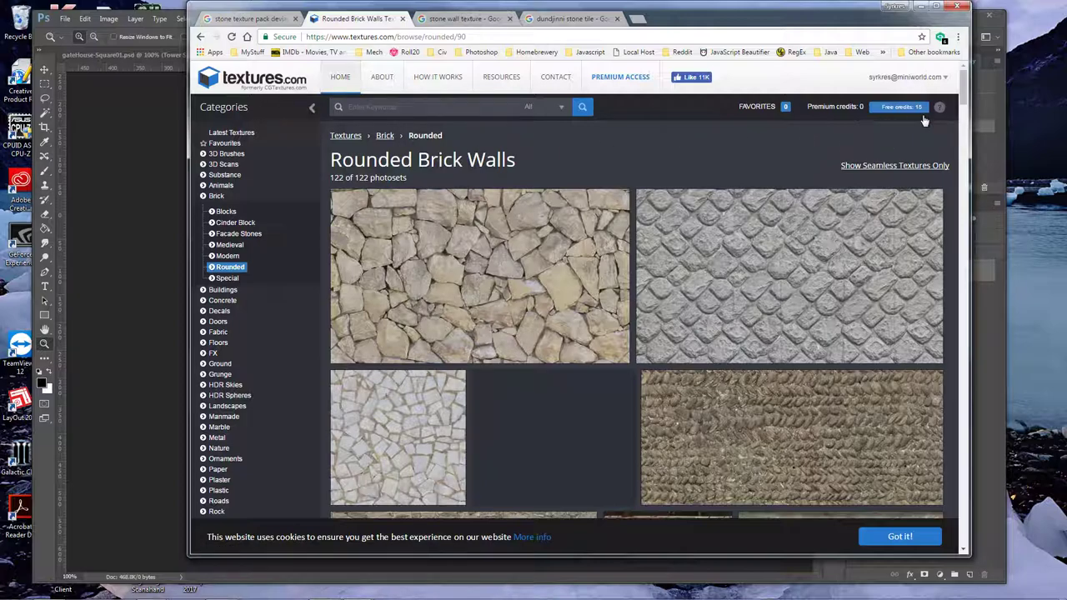
- Filter the rounded brick walls gallery to seamless textures, browse them, then return to the gatehouse tile
scroll(down, 3)
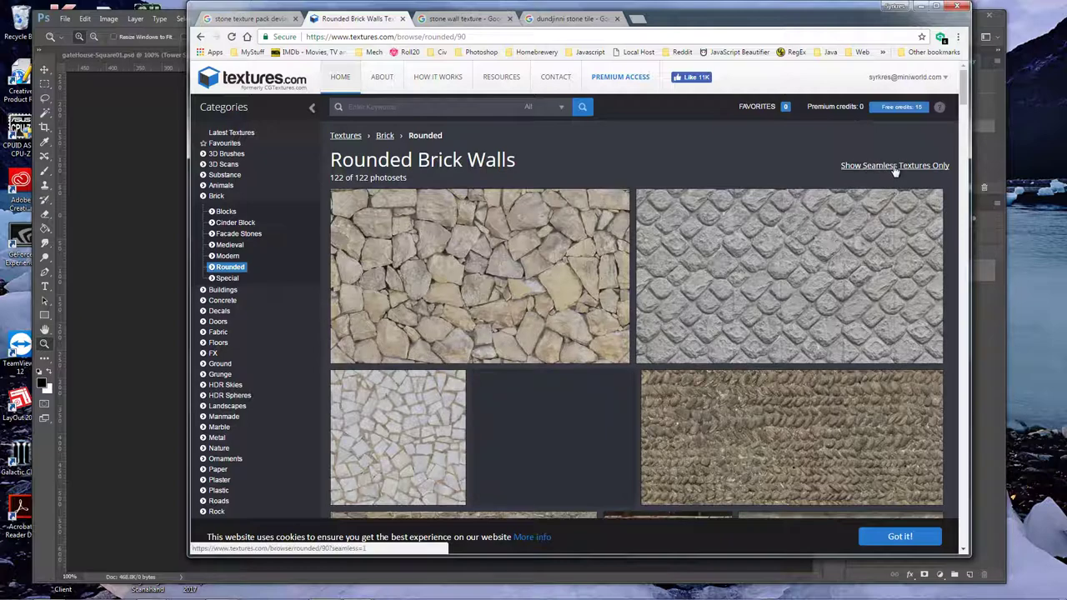
click(893, 165)
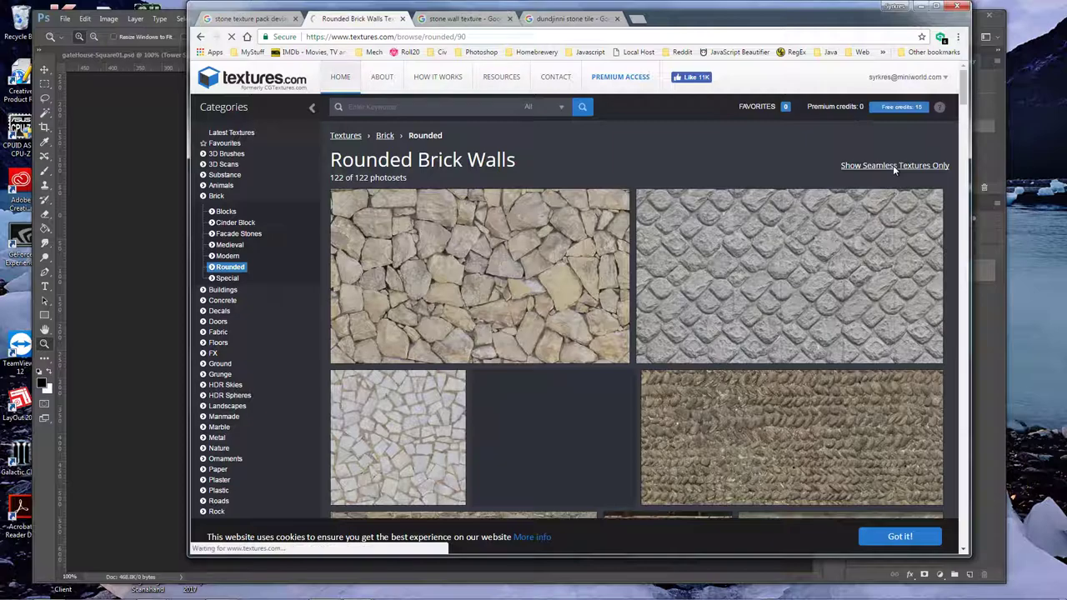
click(893, 165)
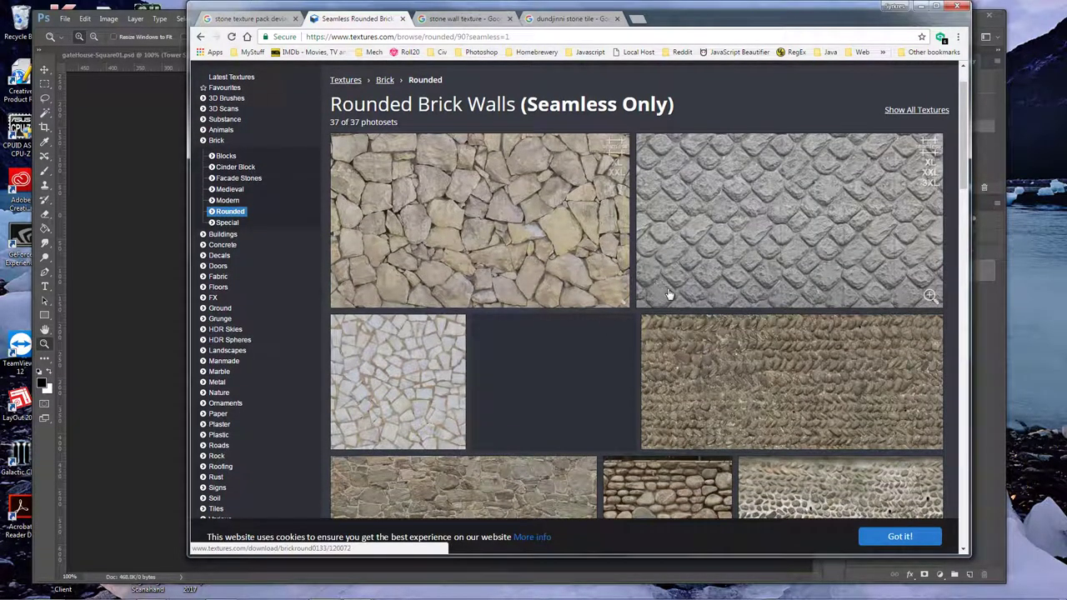
scroll(down, 3)
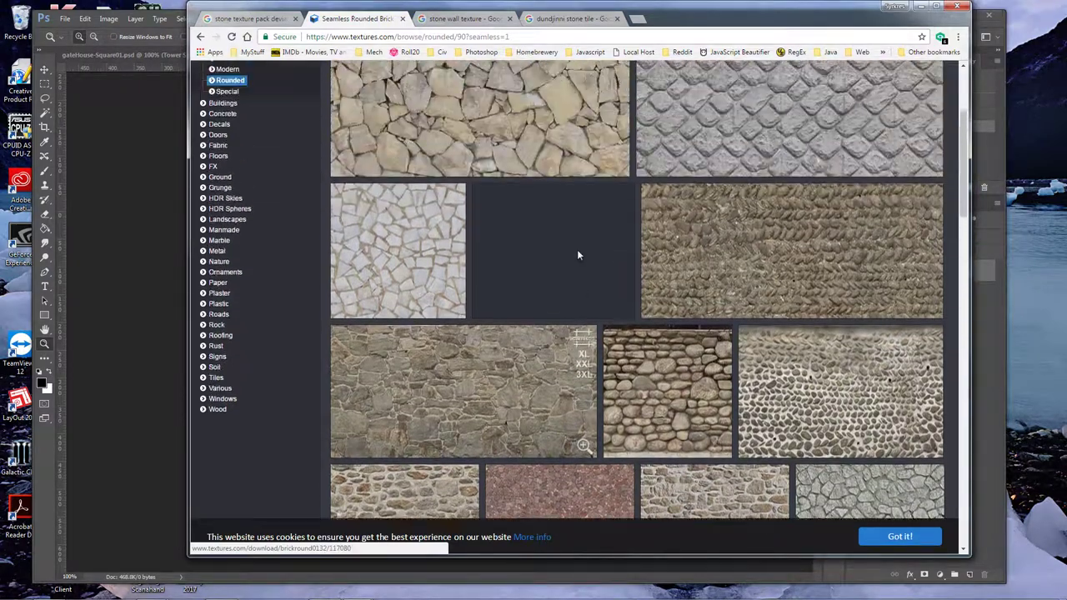
scroll(down, 3)
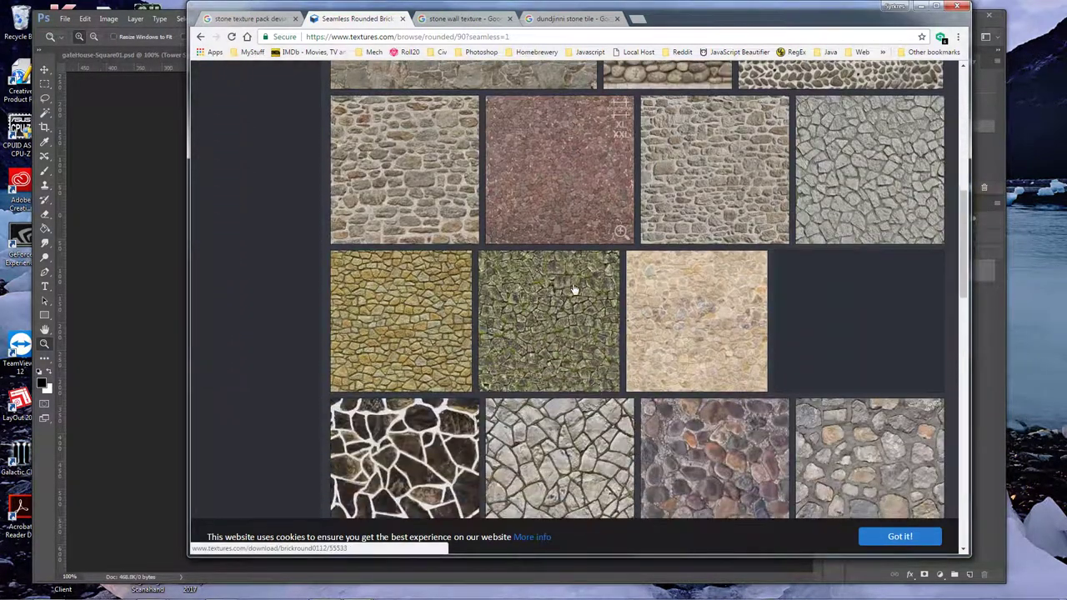
mouse_move(560, 313)
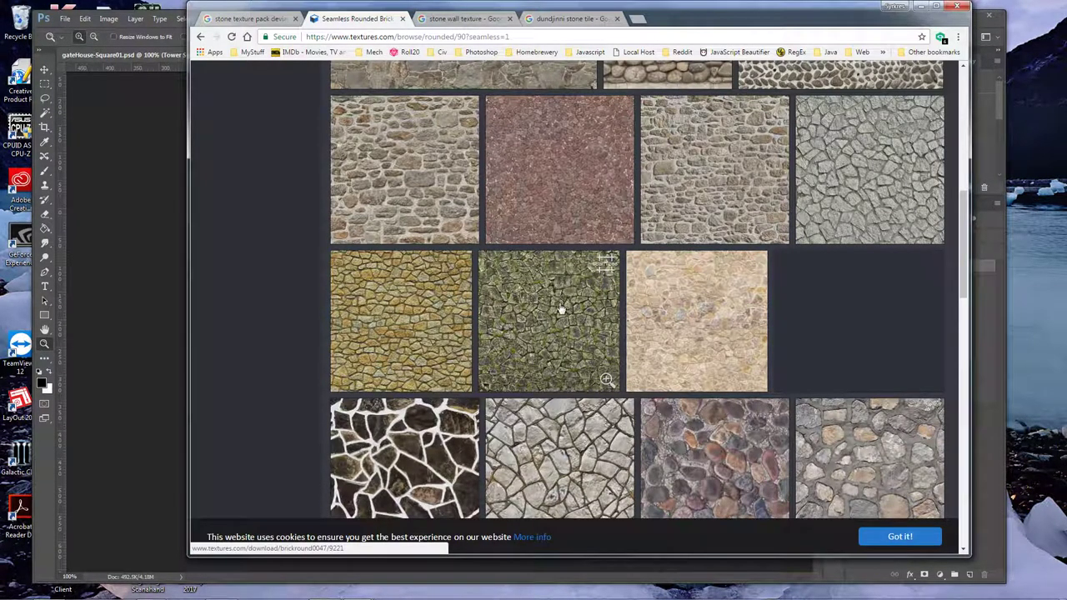
click(549, 320)
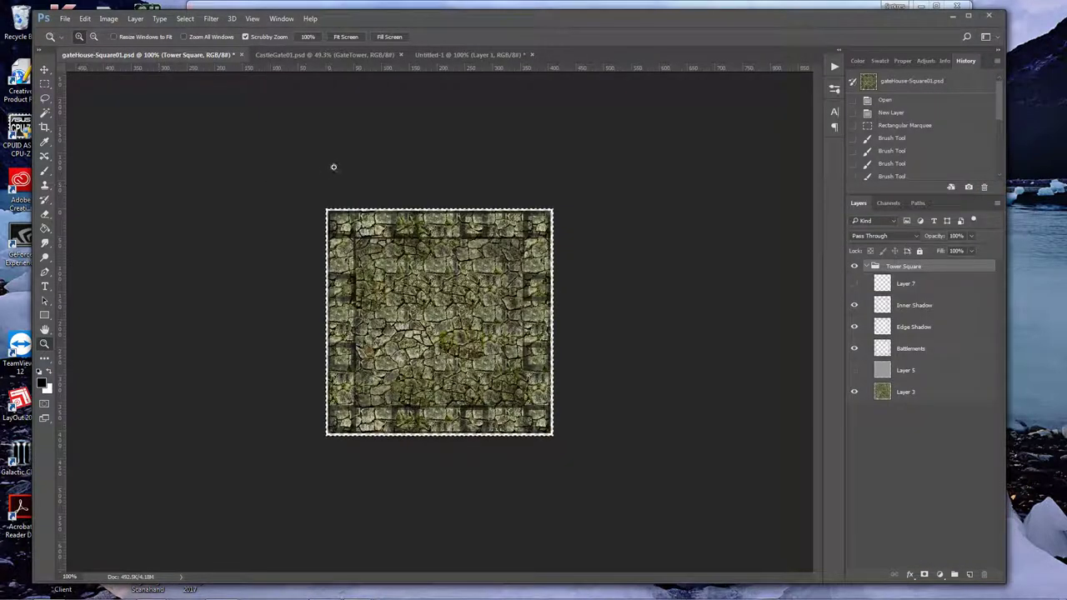
- Fill Untitled-1's Layer 1 with the mossy stone pattern using the Paint Bucket's Pattern source
click(467, 53)
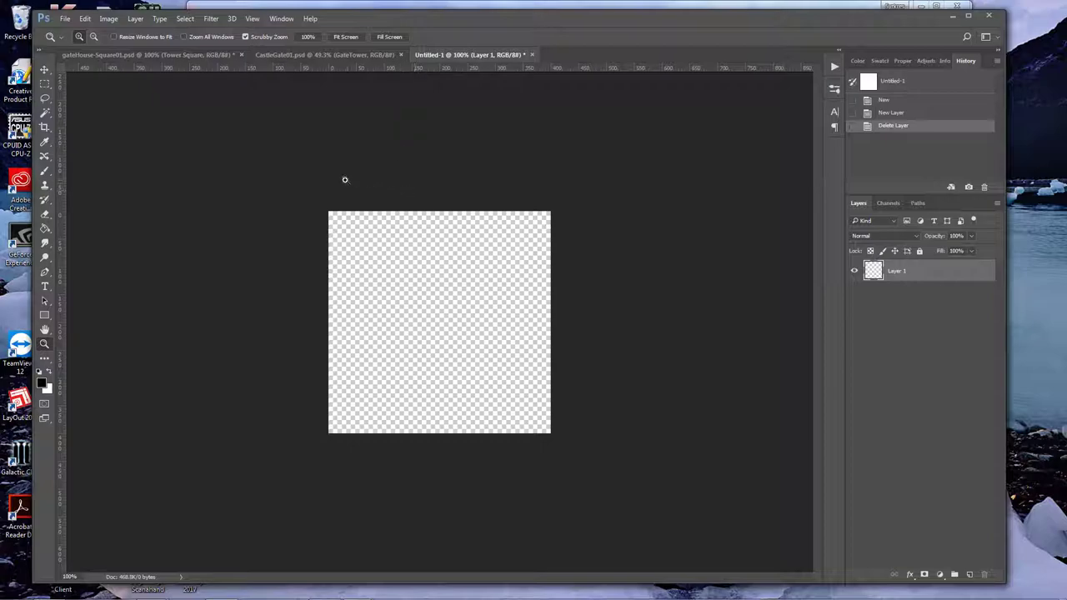
mouse_move(45, 232)
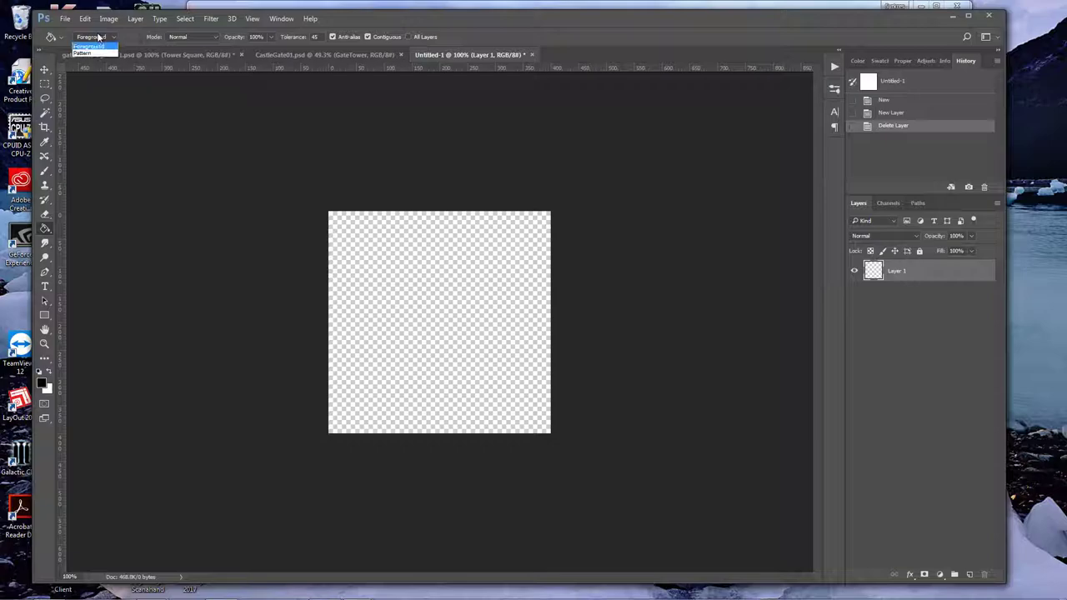
click(92, 45)
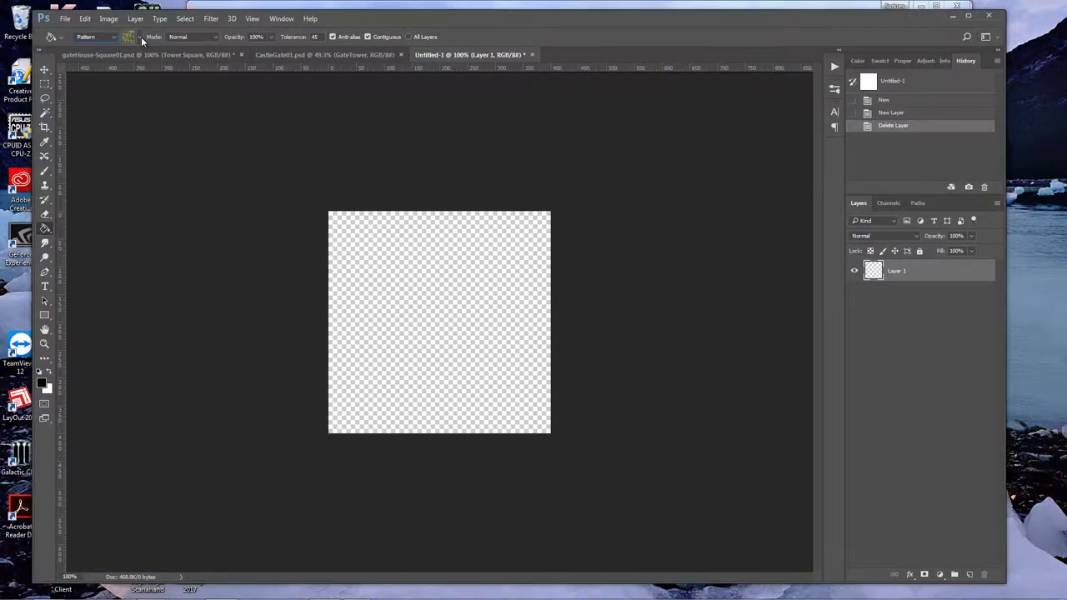
click(127, 36)
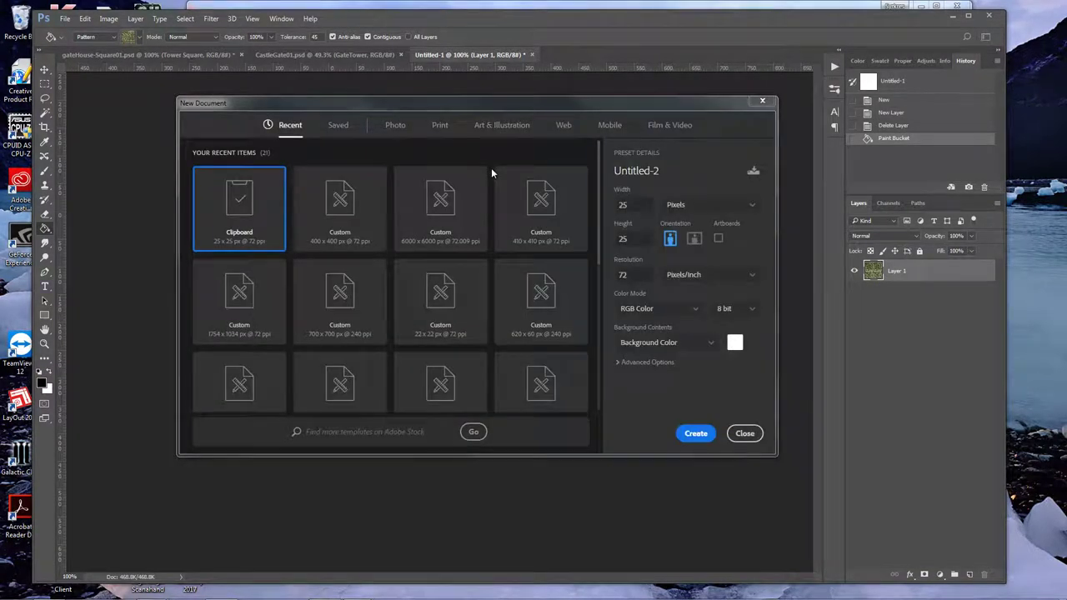
- Create a new 6000 × 6000 pixel document and bring the stone texture in for scaling
click(440, 208)
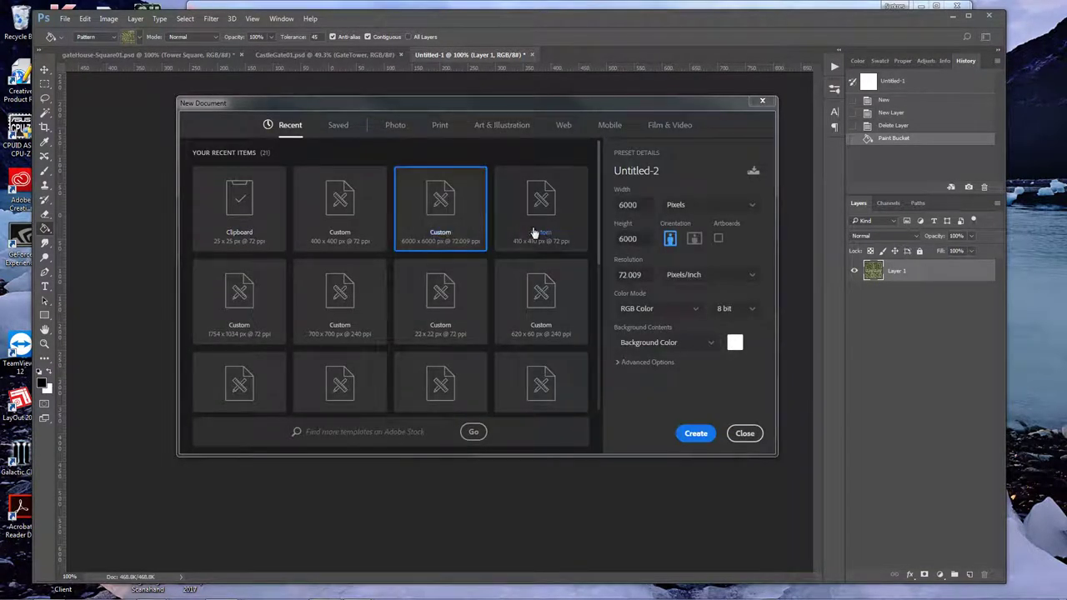
click(695, 433)
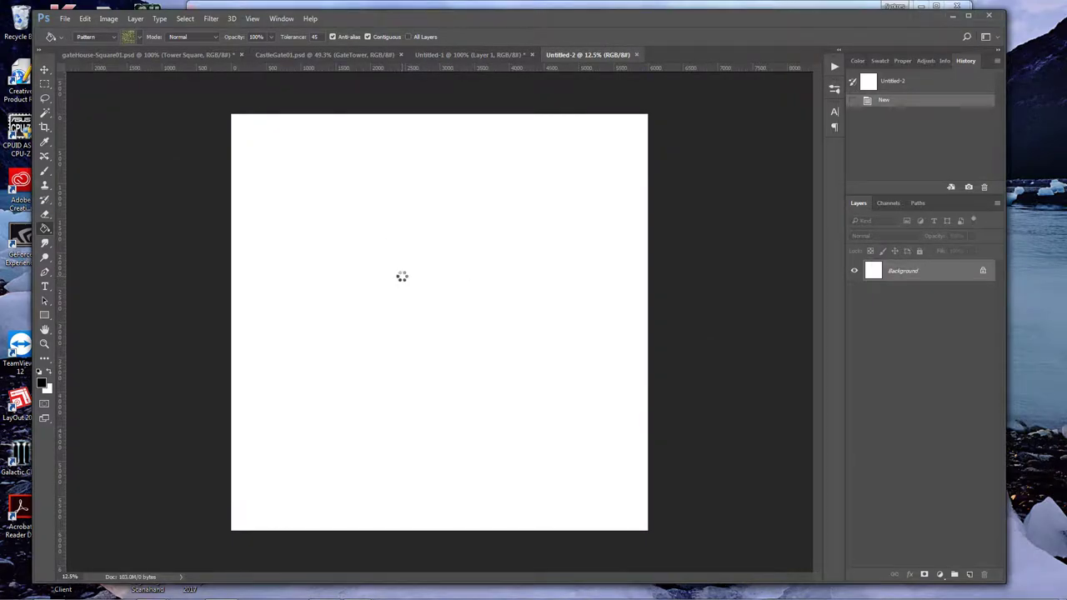
click(402, 276)
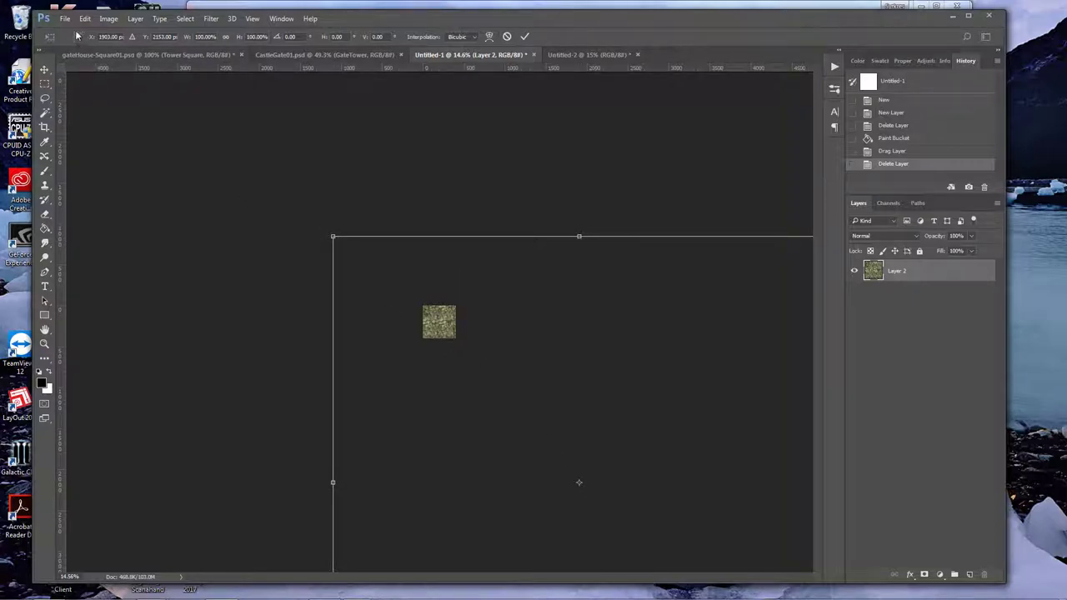
mouse_move(391, 315)
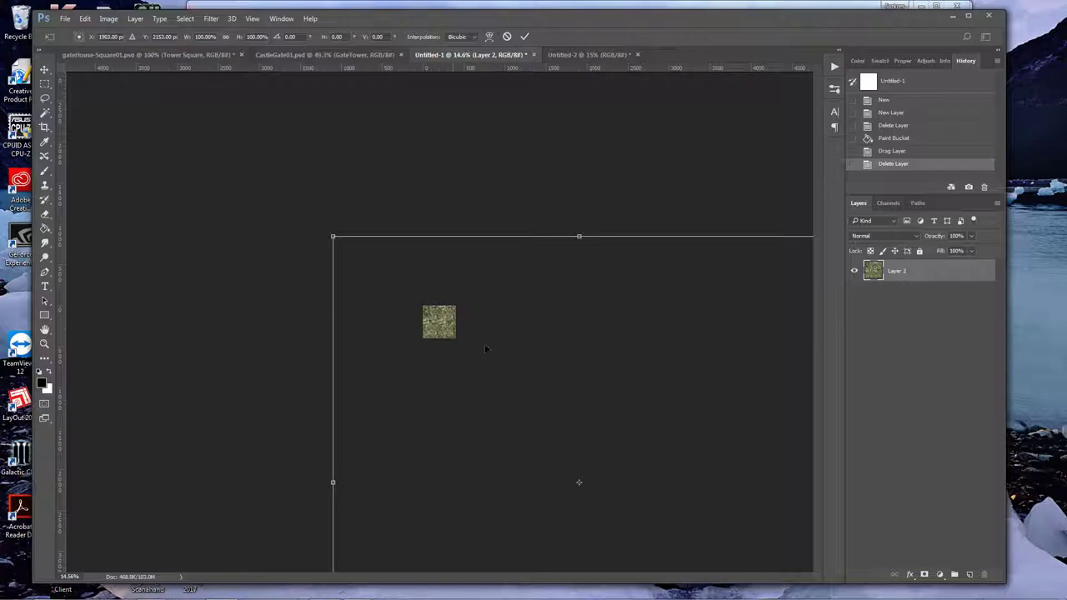
mouse_move(509, 412)
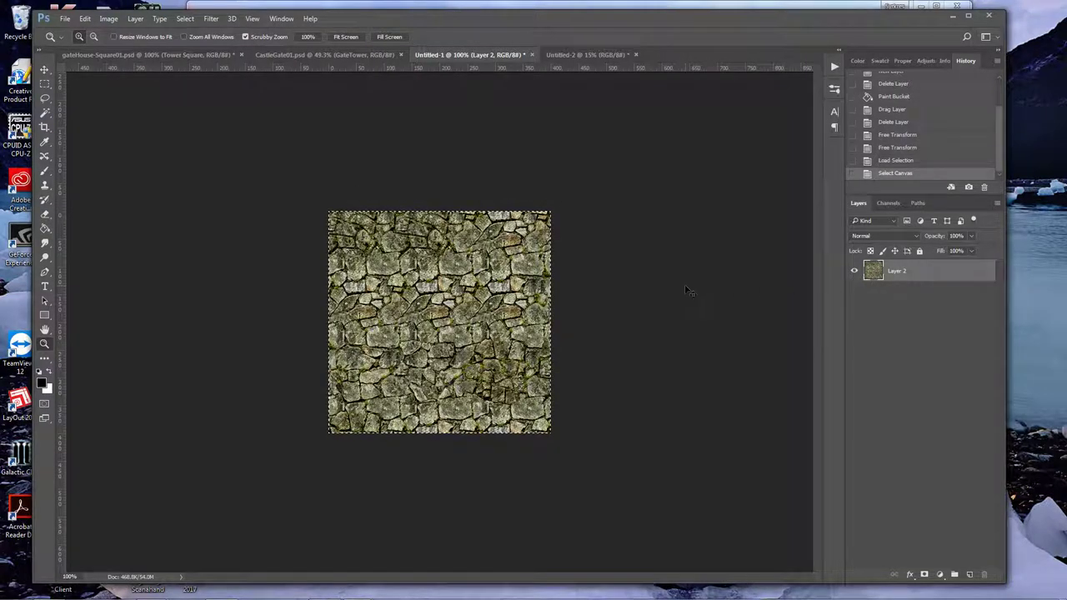
- Paste the tile-sized stone texture onto its own Layer 3
key(ctrl+v)
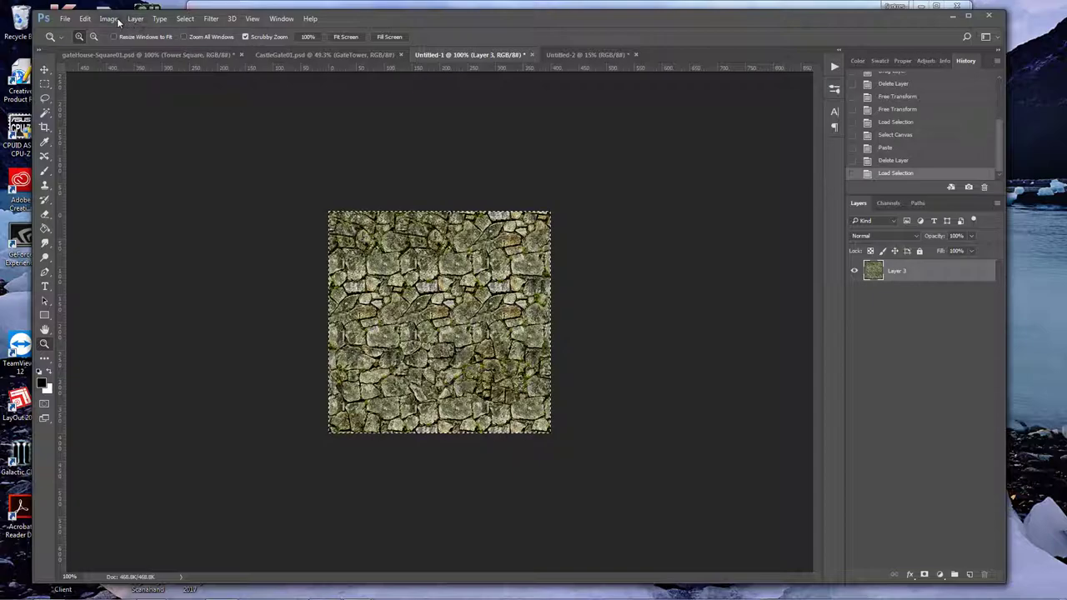
- Enlarge the stone tile's canvas to 410 pixels via Image > Canvas Size
click(106, 19)
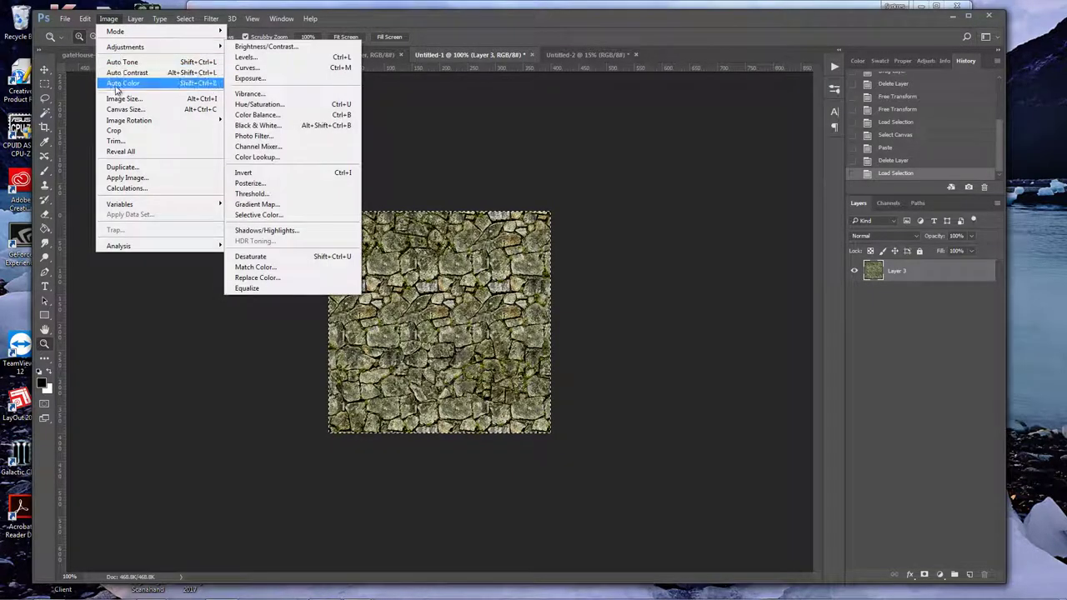
click(125, 110)
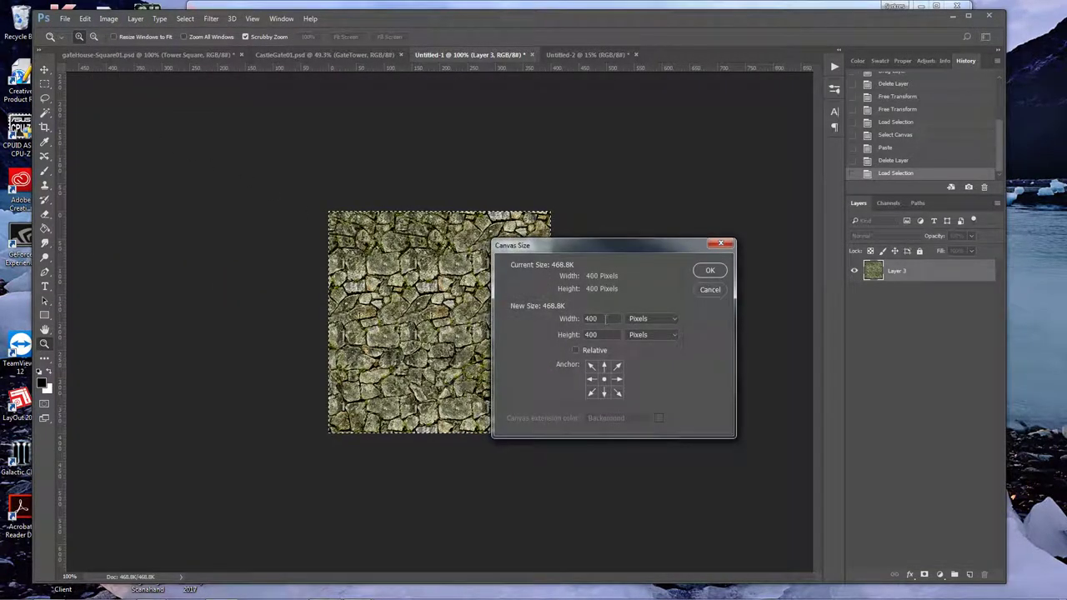
text(410)
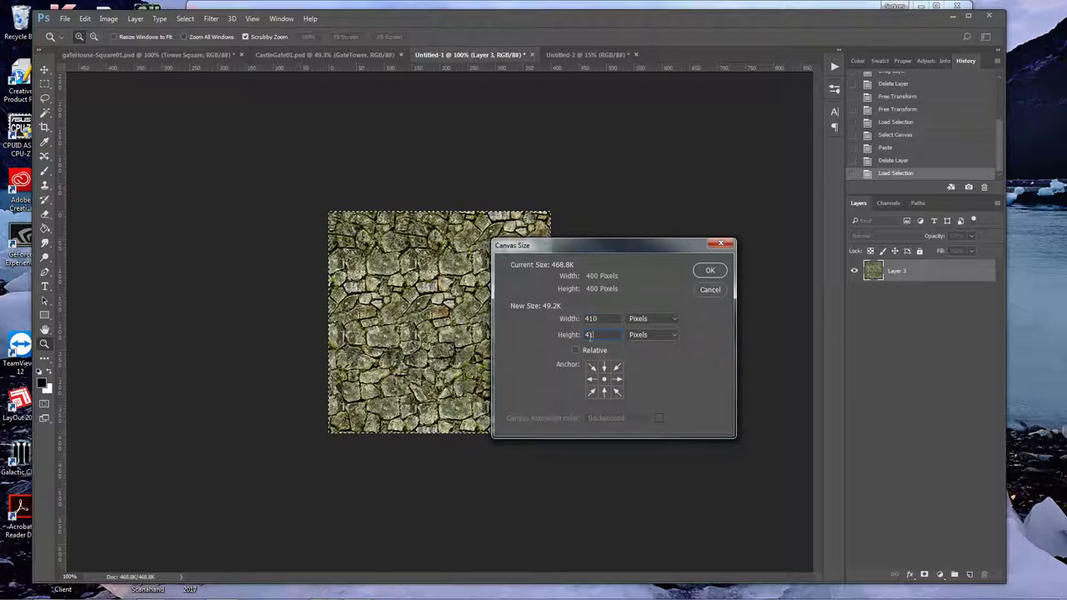
click(710, 270)
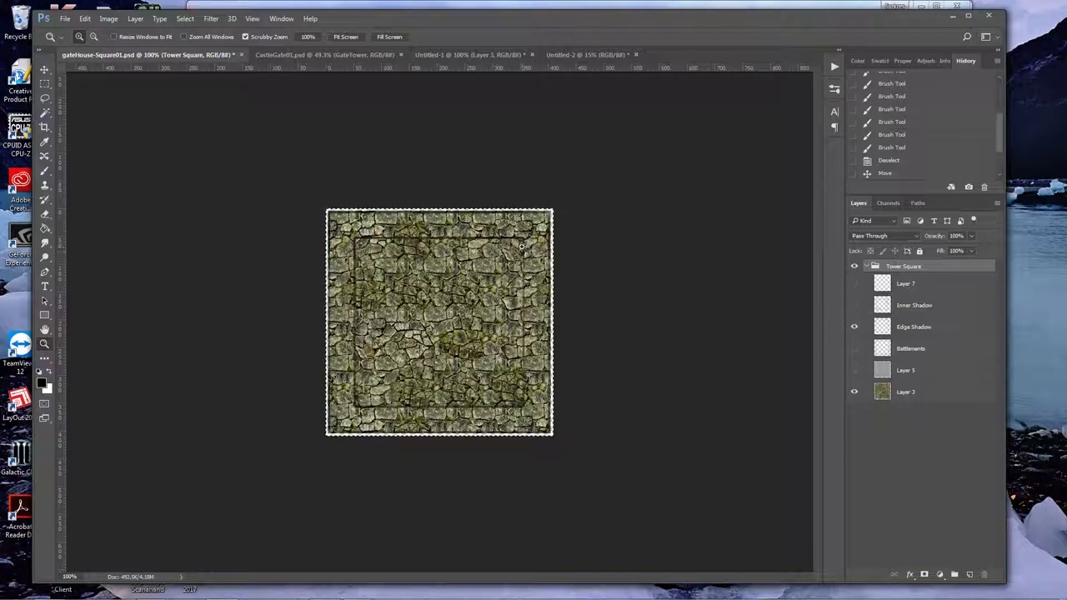
- Add Layer 4 above the stone and set up a black foreground fill for it
click(467, 53)
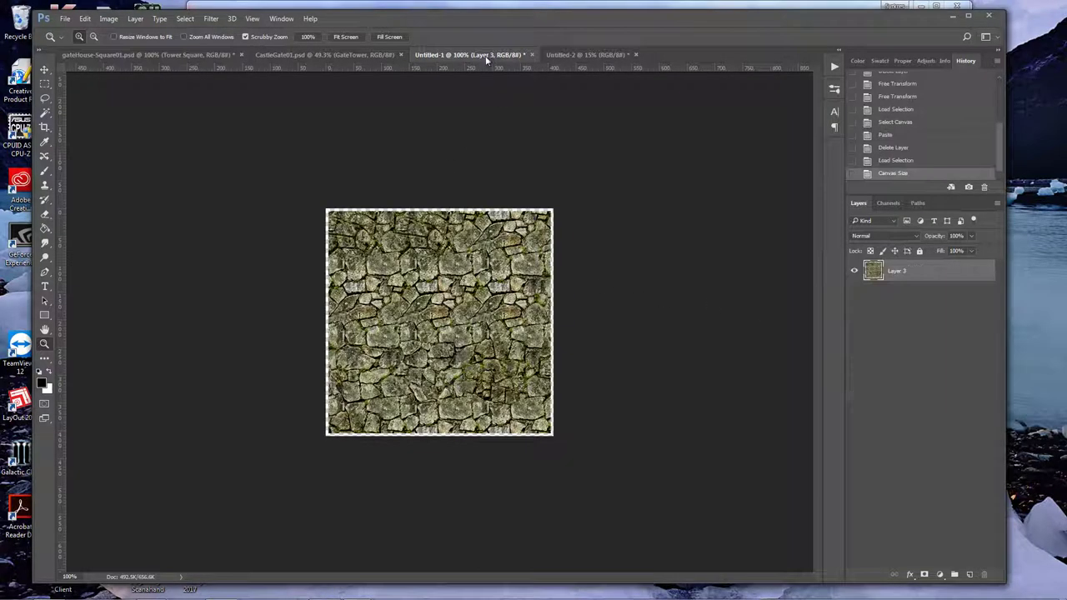
click(873, 270)
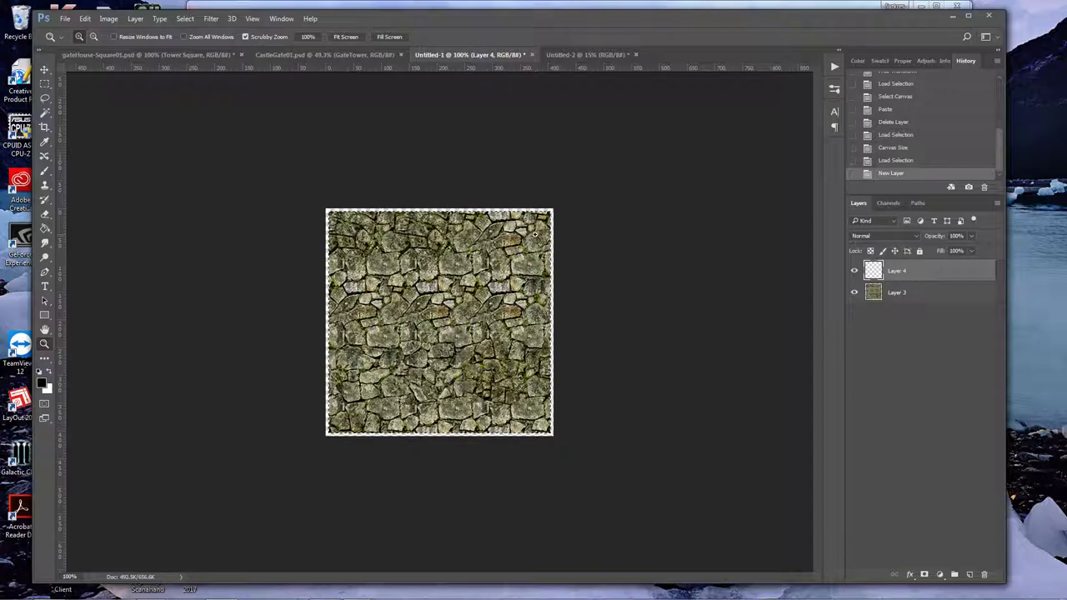
click(40, 381)
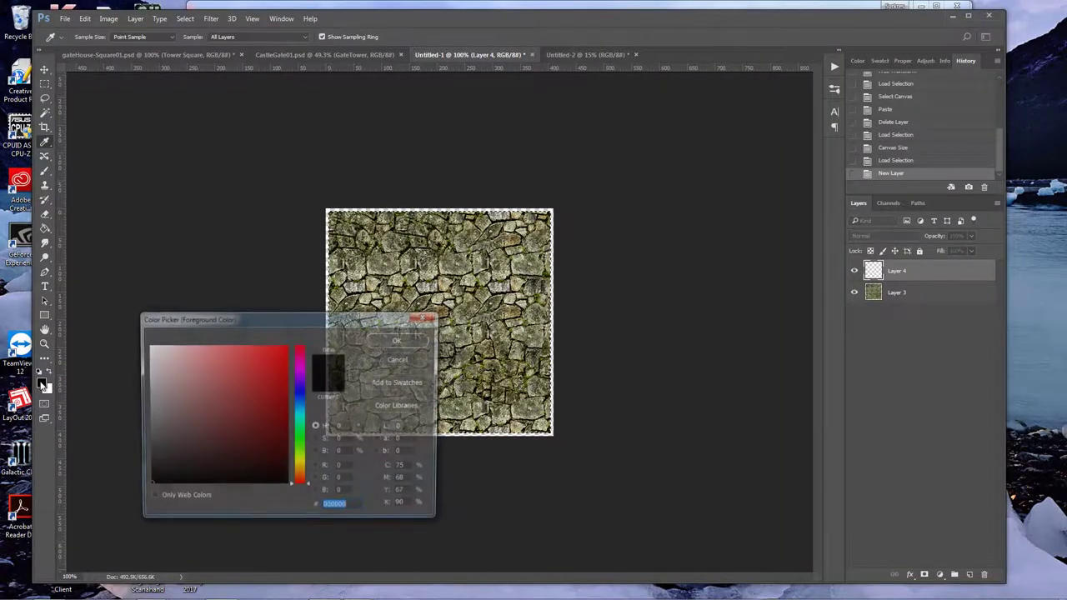
click(397, 360)
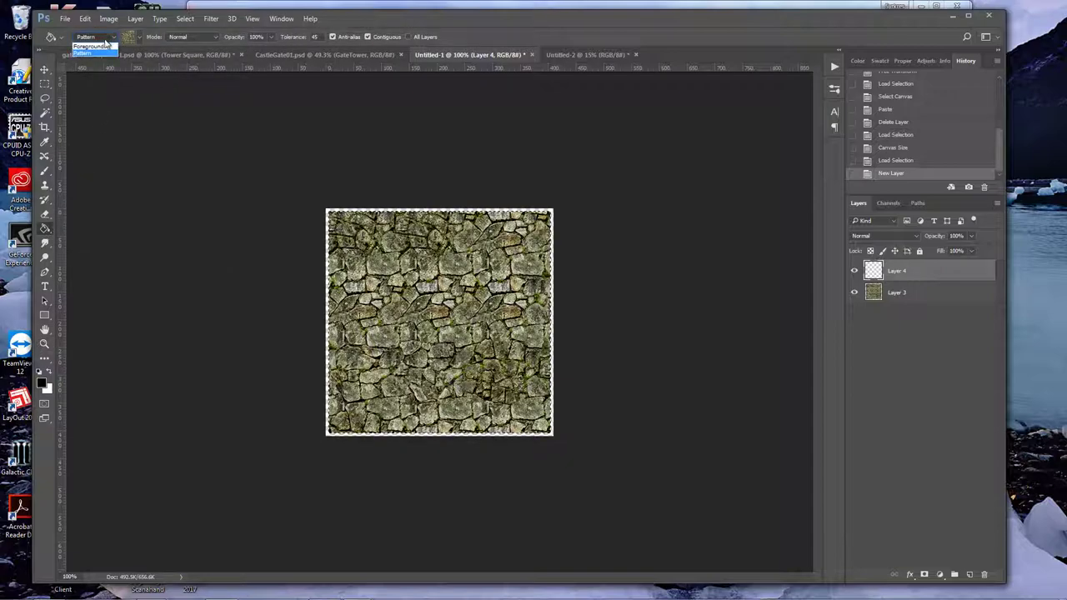
click(400, 283)
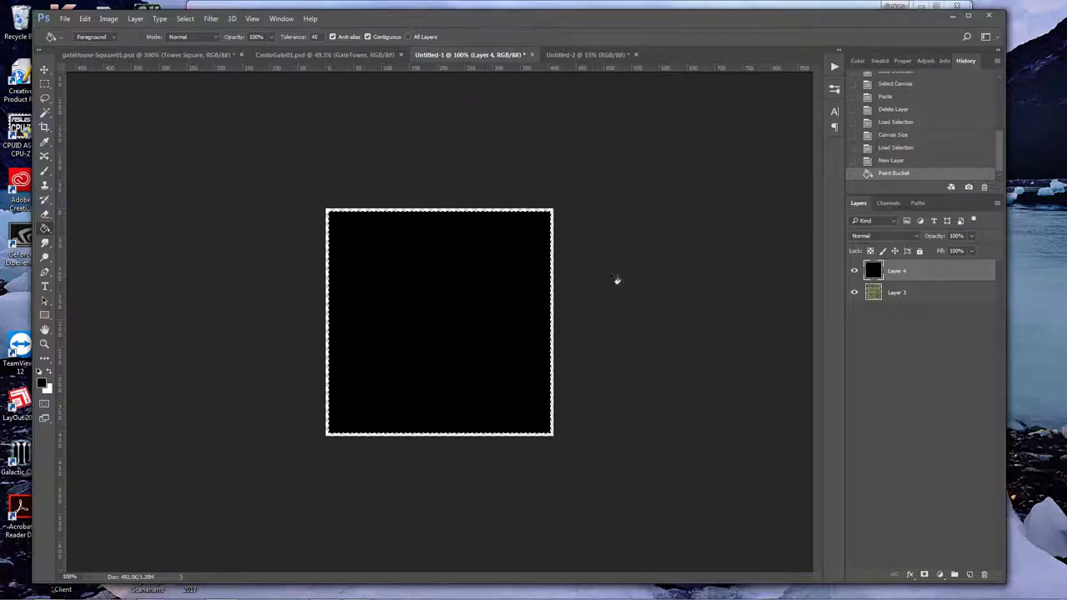
- Contract the loaded black-layer selection by 4 pixels via Select > Modify > Contract
click(185, 19)
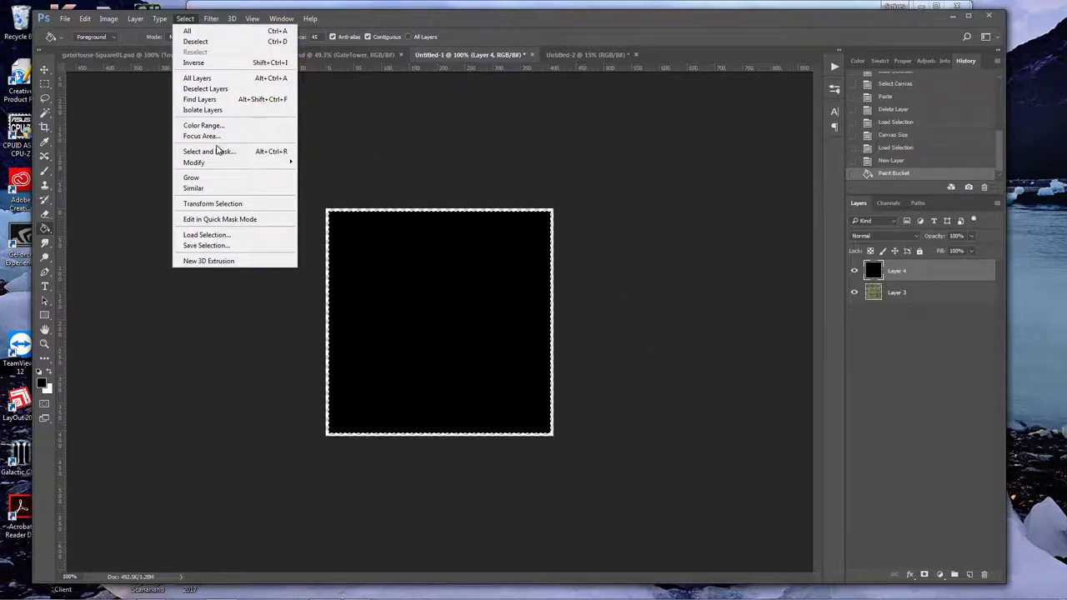
click(194, 164)
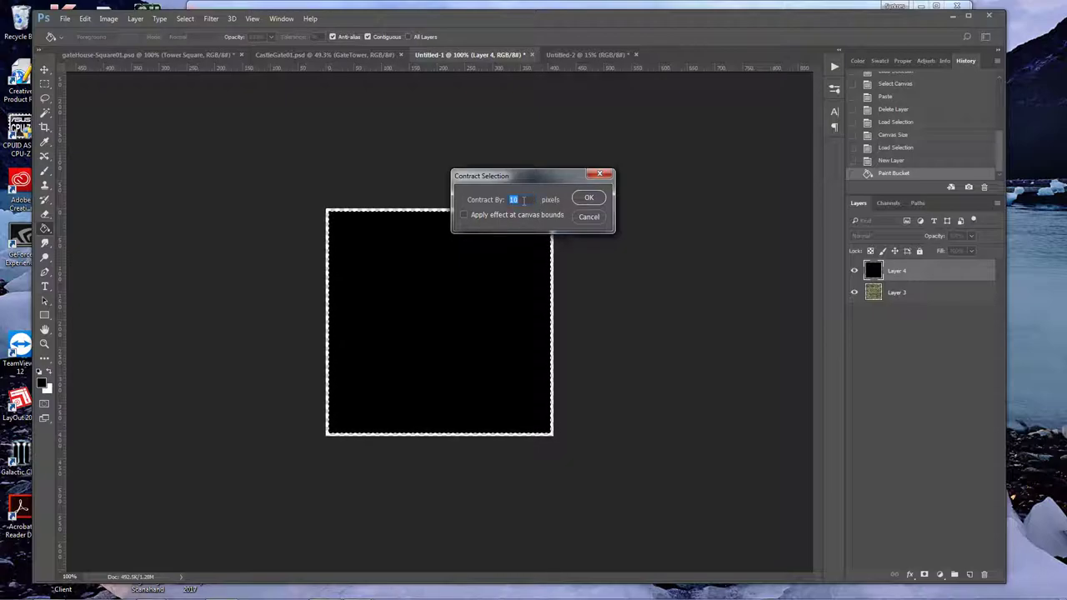
text(4)
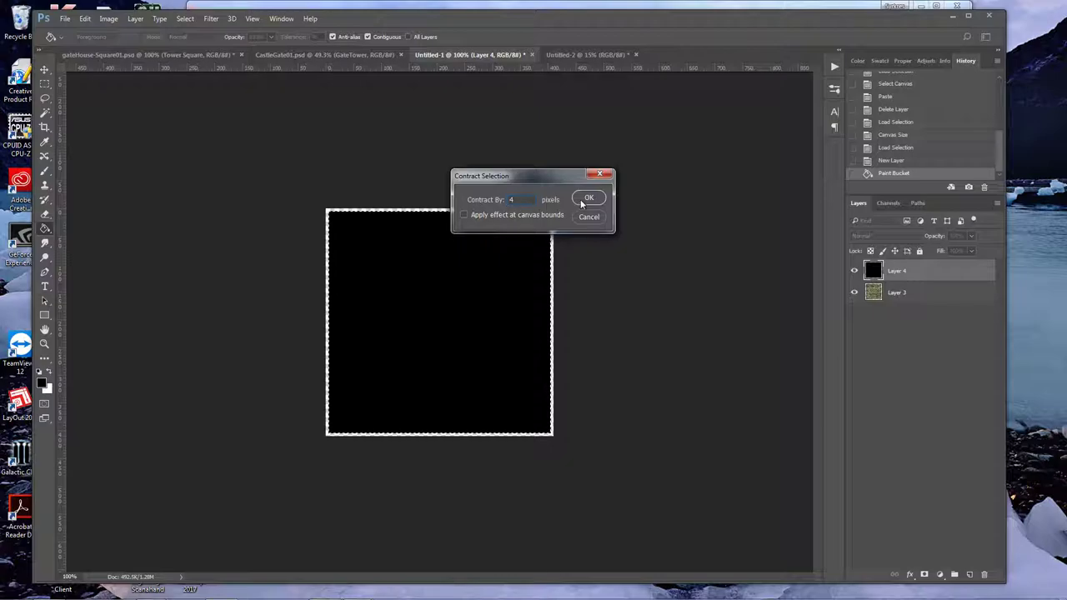
click(590, 197)
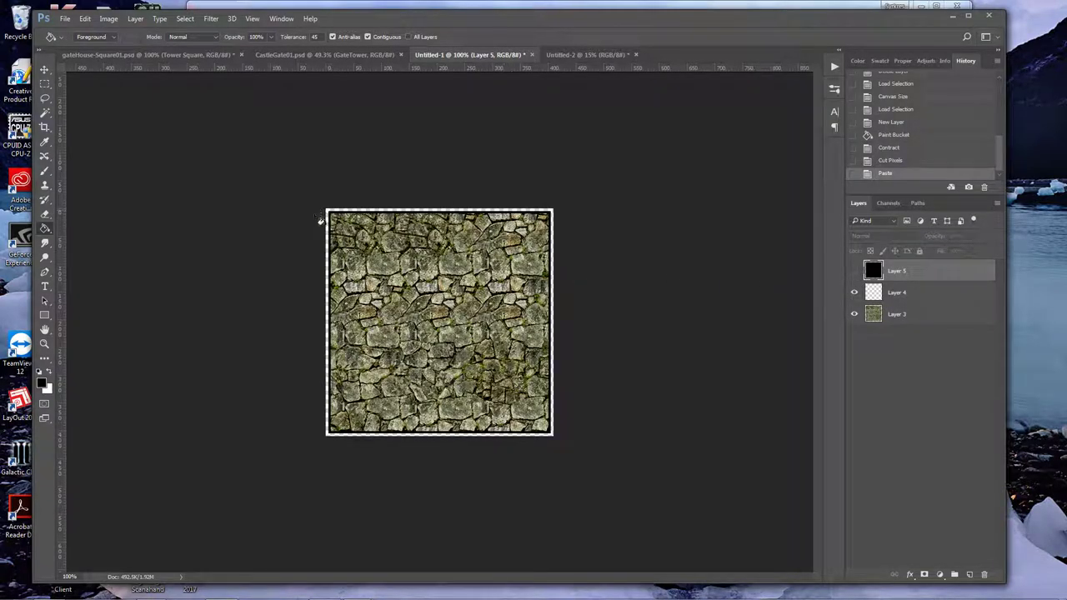
mouse_move(326, 275)
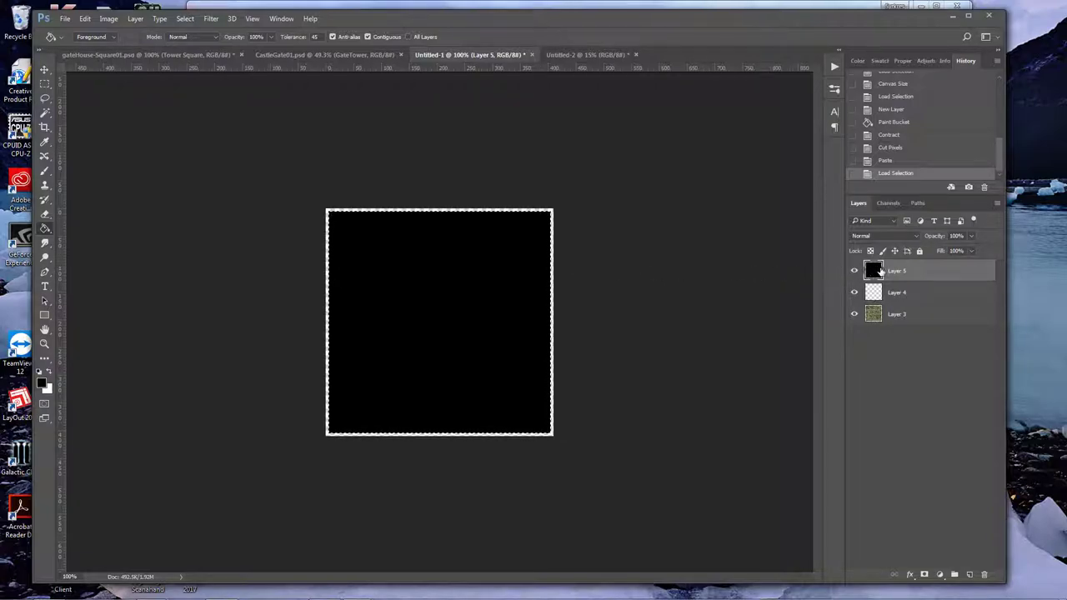
- Contract the selection by 45 pixels so the black layer's centre can be cut away
click(185, 19)
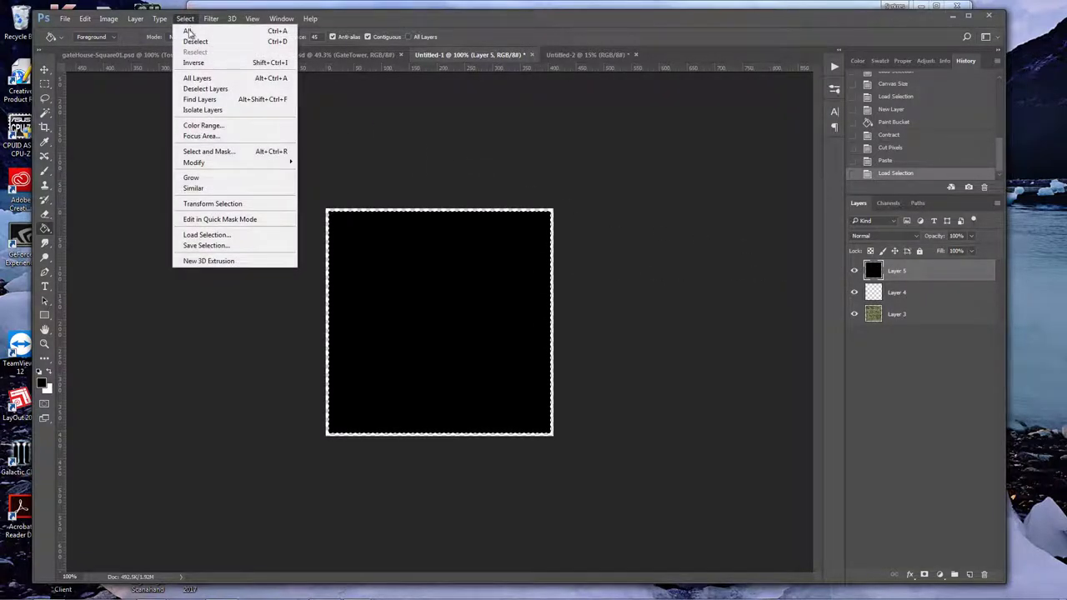
mouse_move(193, 163)
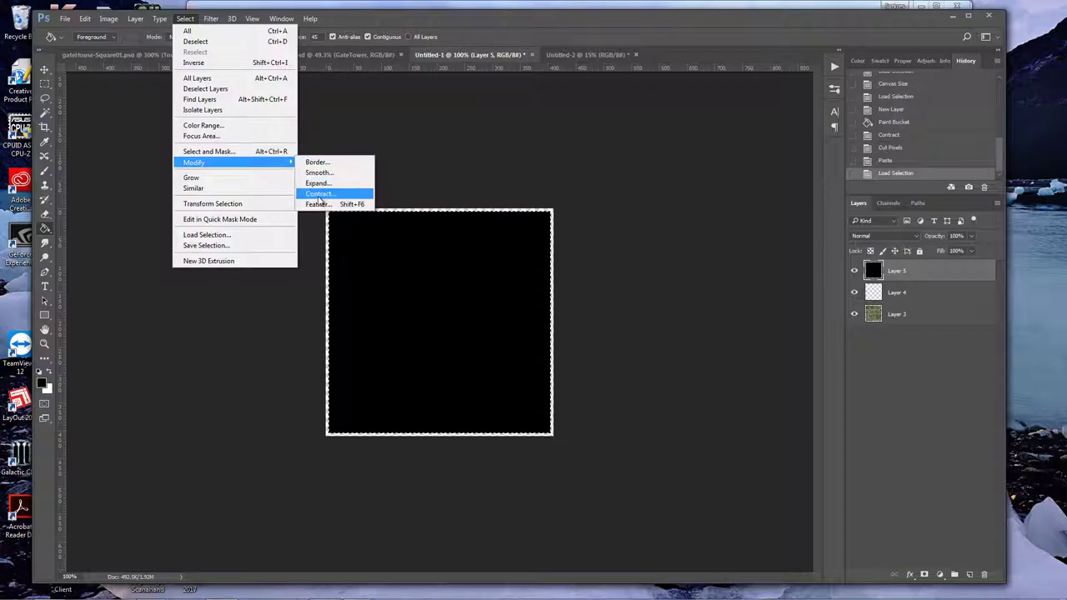
click(319, 193)
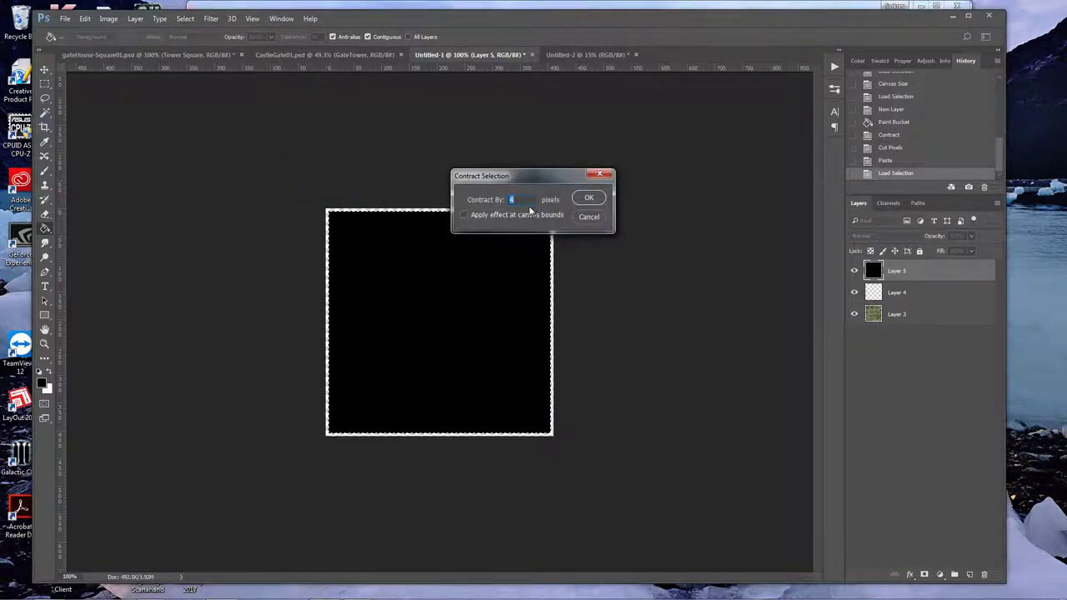
text(50)
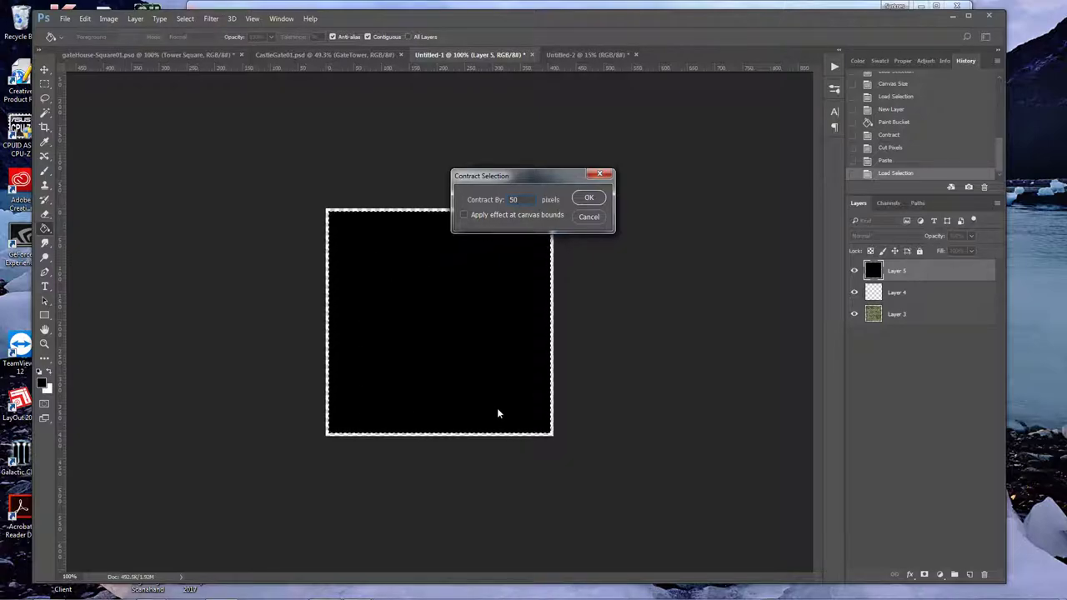
mouse_move(441, 232)
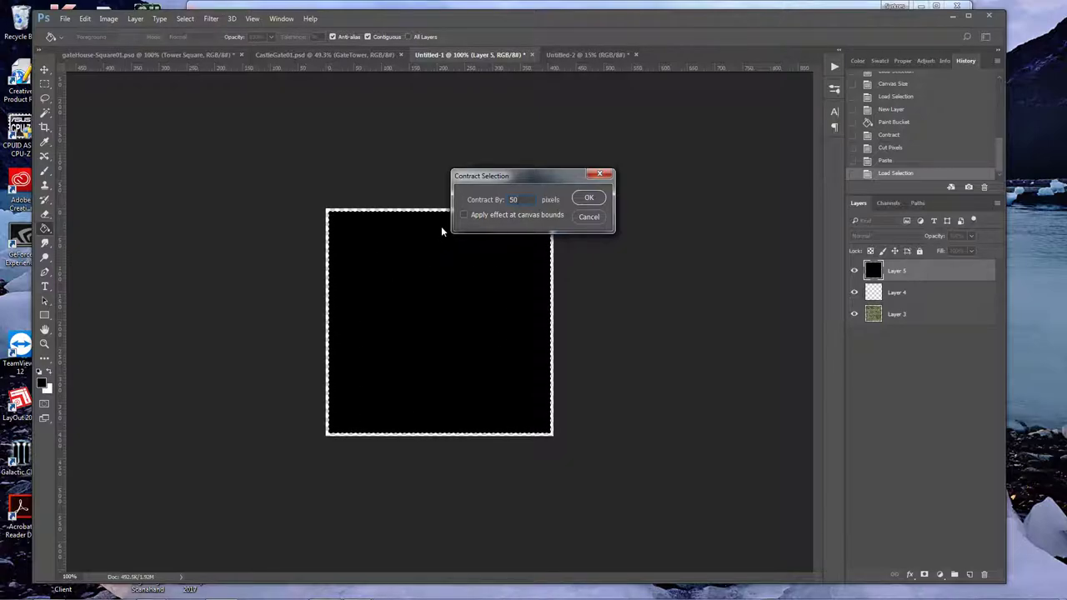
mouse_move(537, 225)
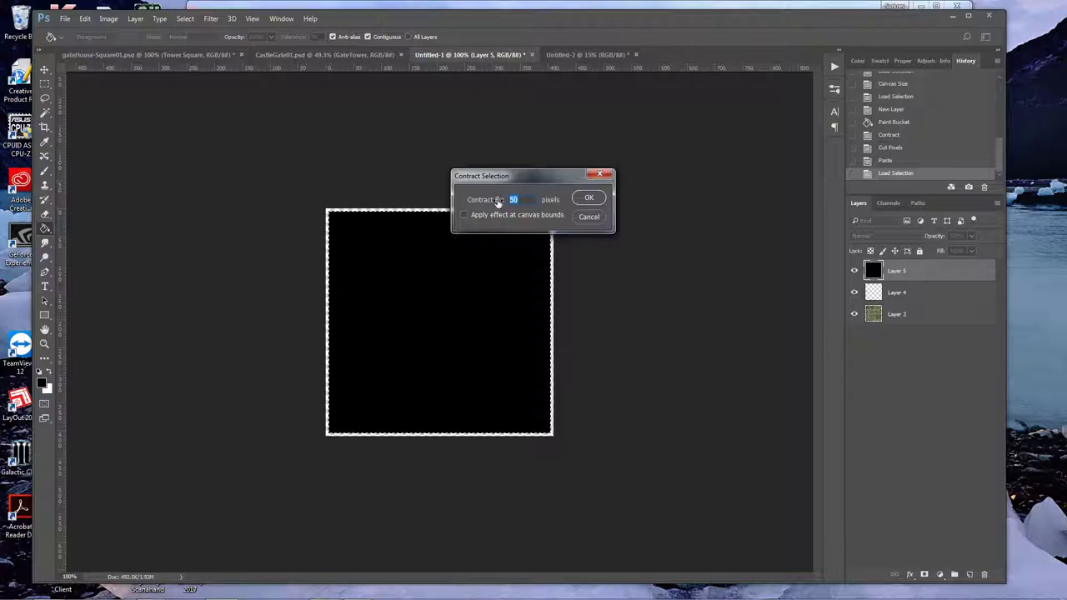
text(45)
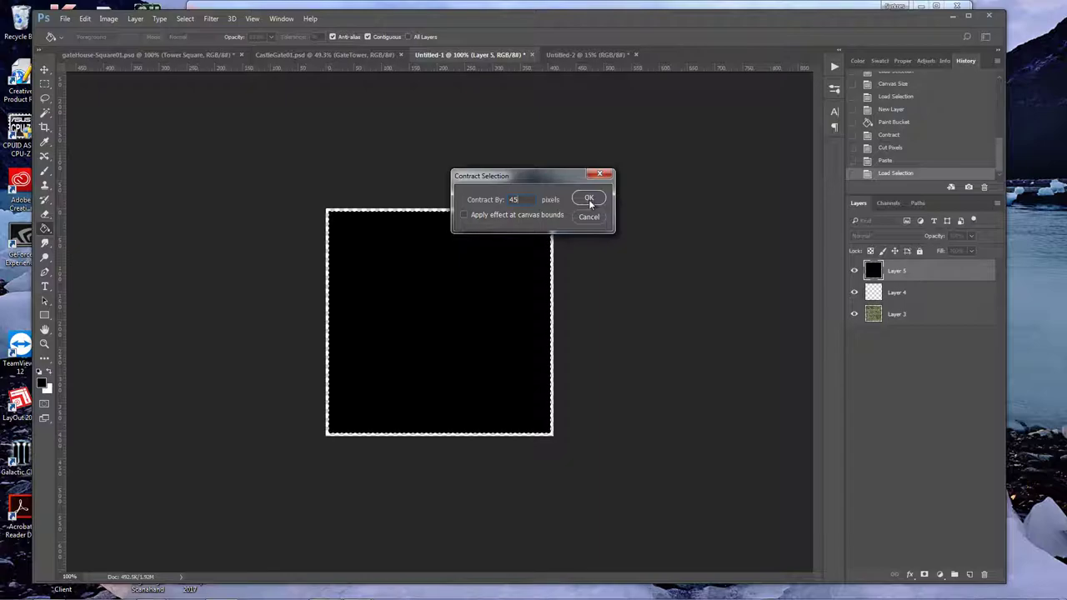
click(590, 199)
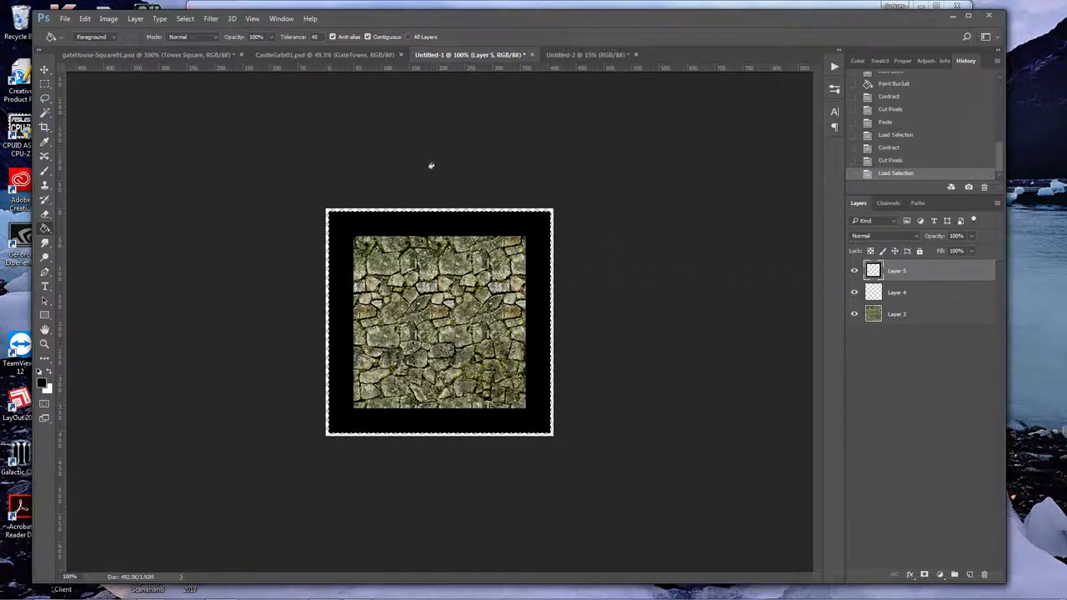
- Contract the selection again, this time by 41 pixels, for the thin inset outline
click(185, 18)
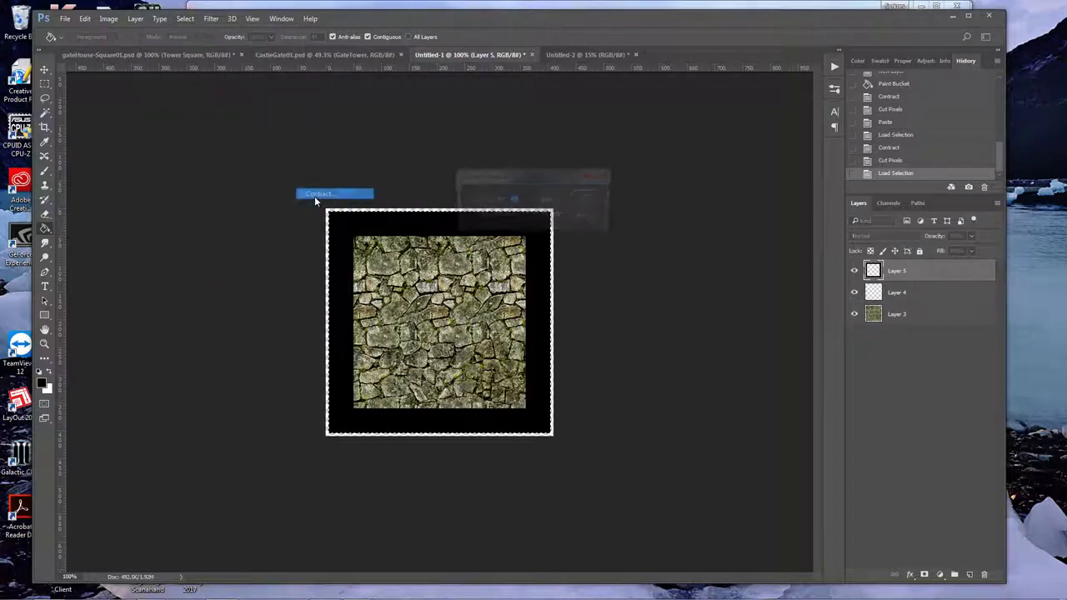
click(320, 193)
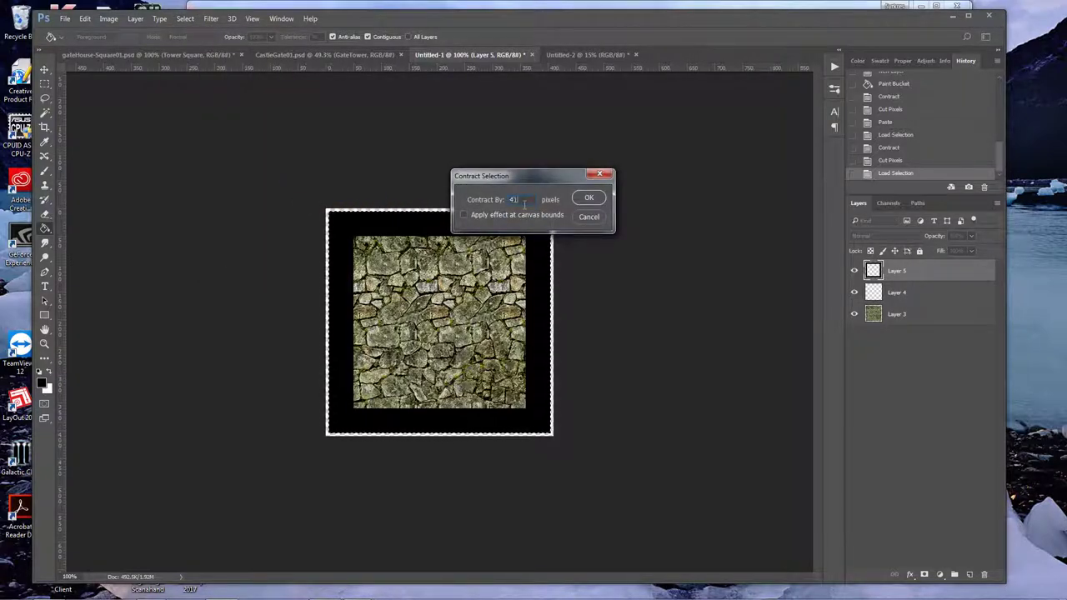
mouse_move(343, 224)
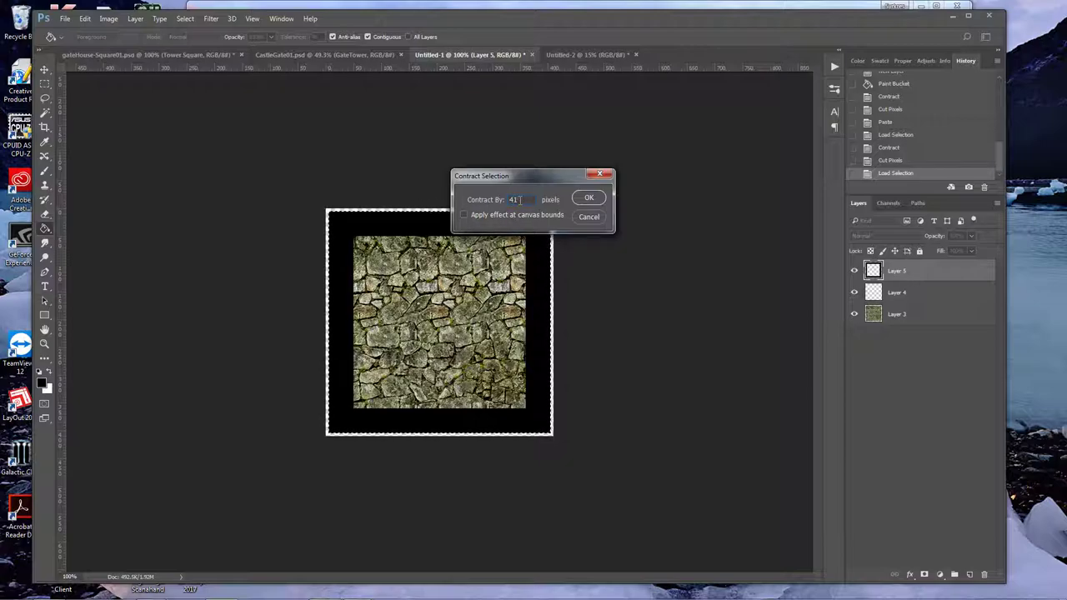
triple_click(513, 200)
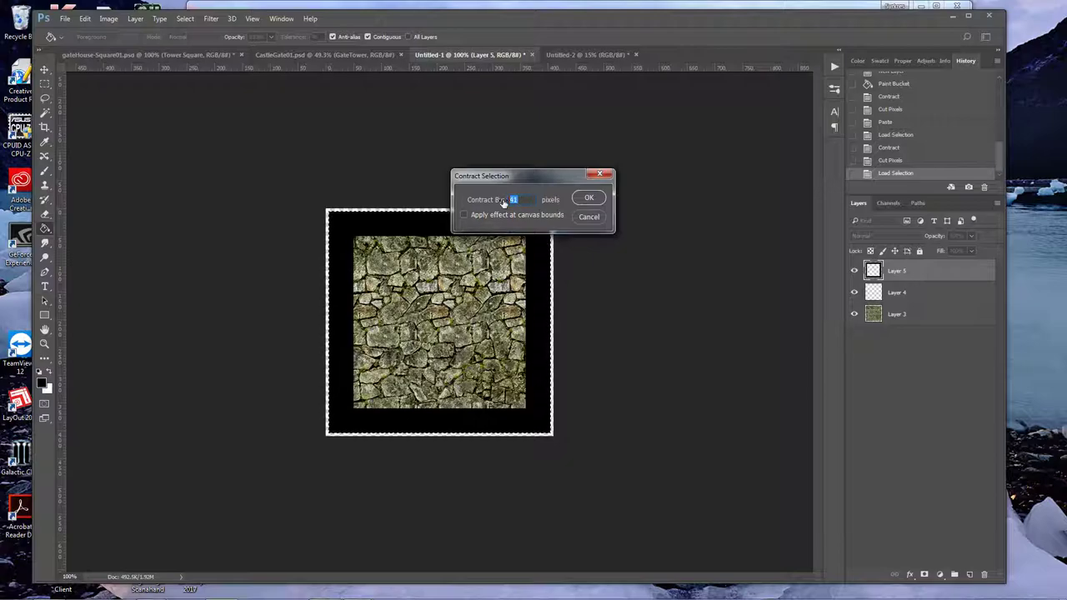
text(41)
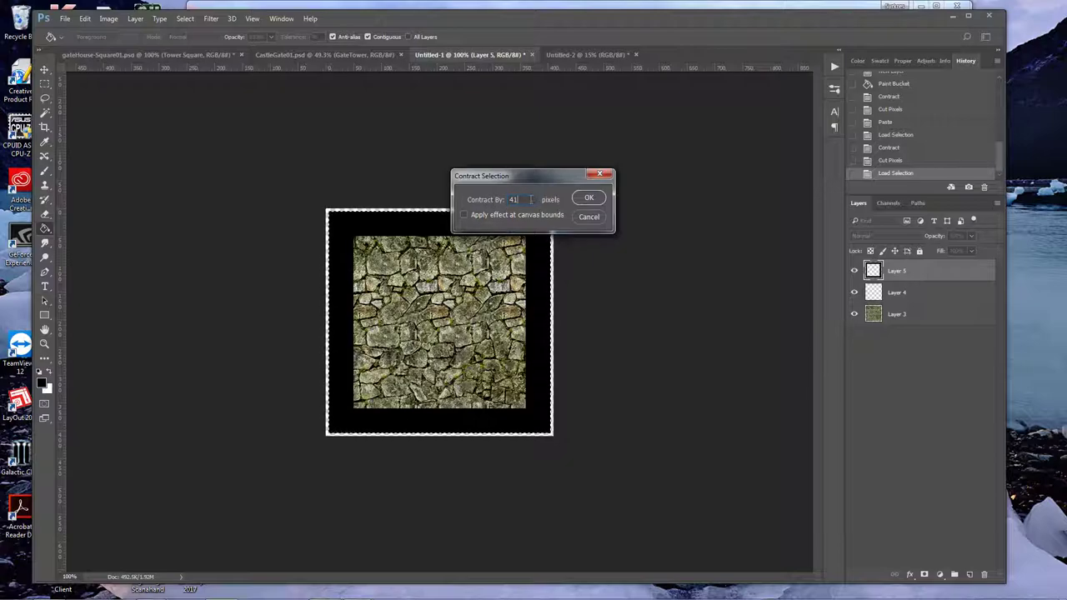
click(588, 197)
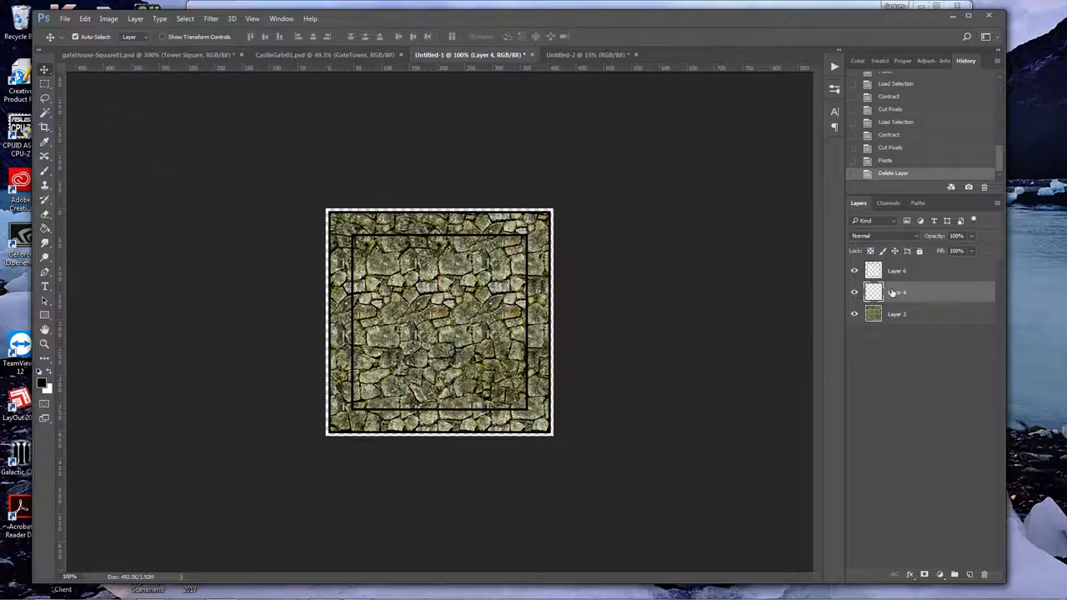
- Rename the stone layers Outer and Inner, lower both opacities, and show the tiled pattern document
double_click(896, 292)
text(Outer)
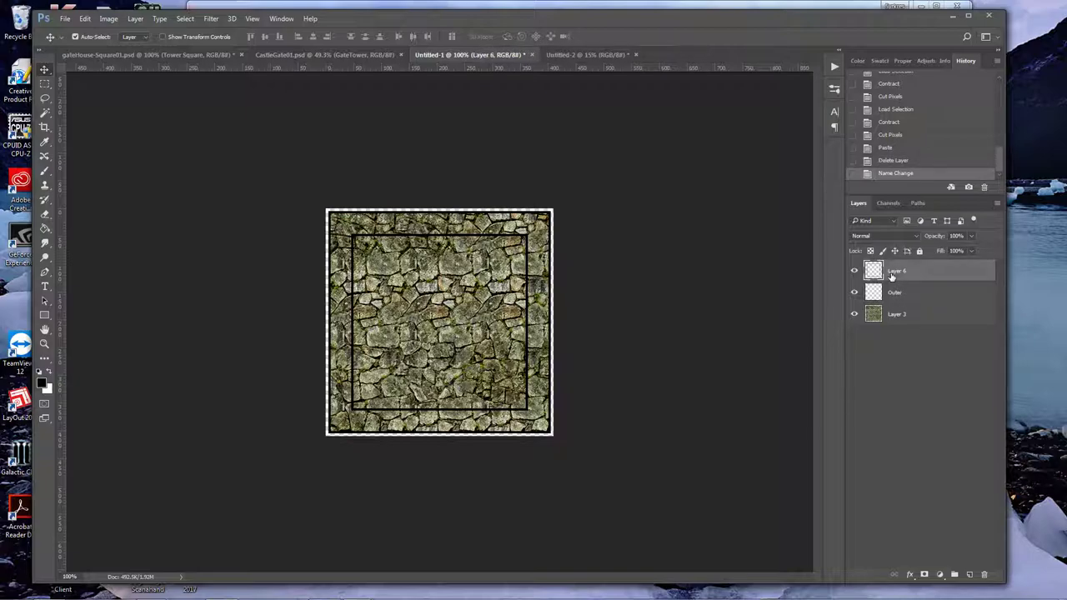
double_click(896, 270)
text(Inner)
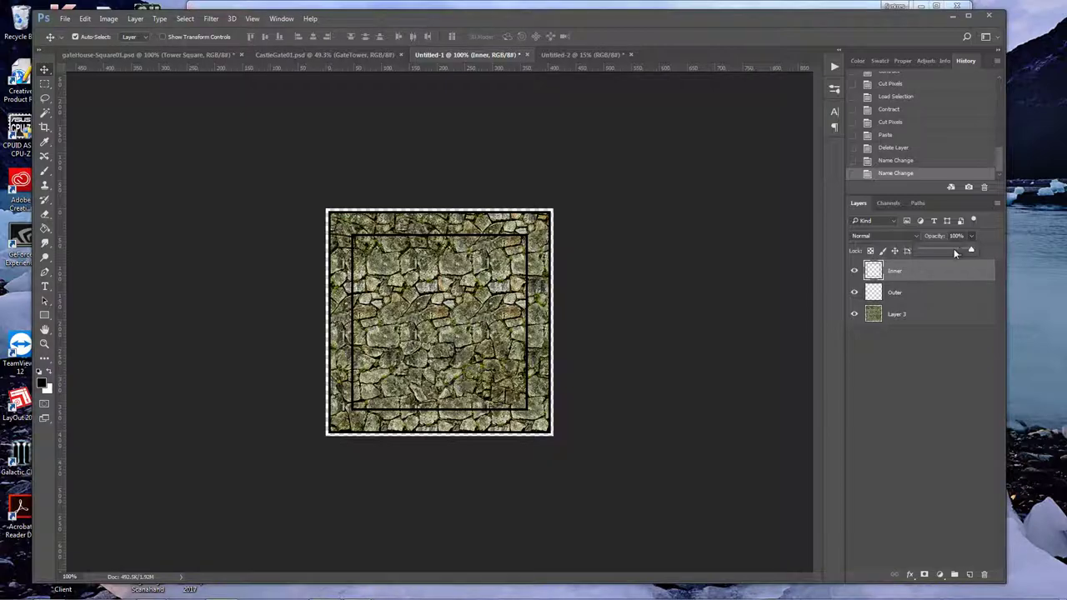
drag(970, 250, 950, 250)
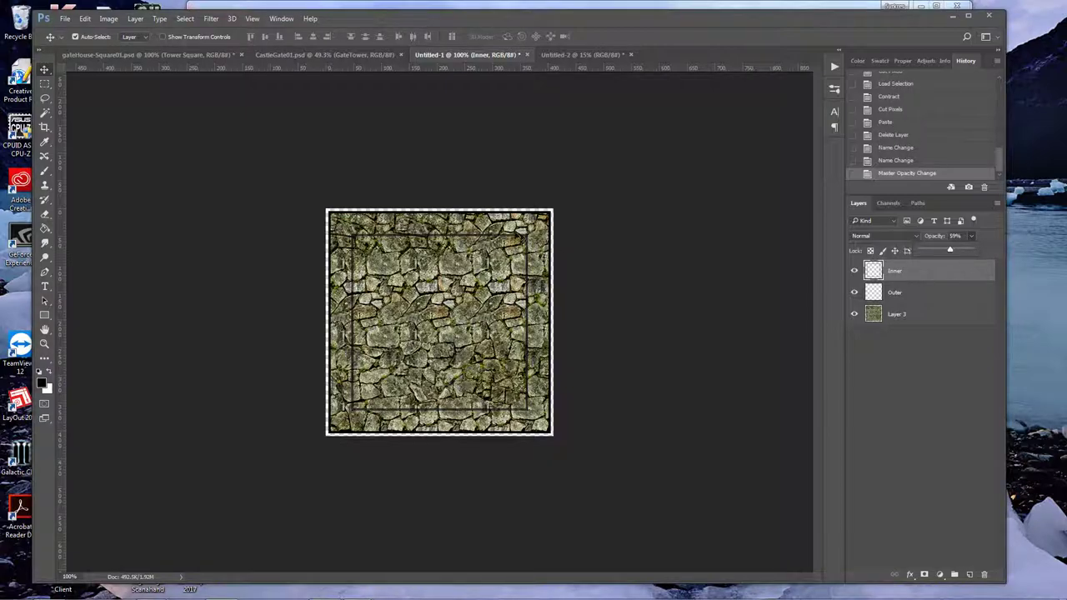
drag(950, 250, 953, 250)
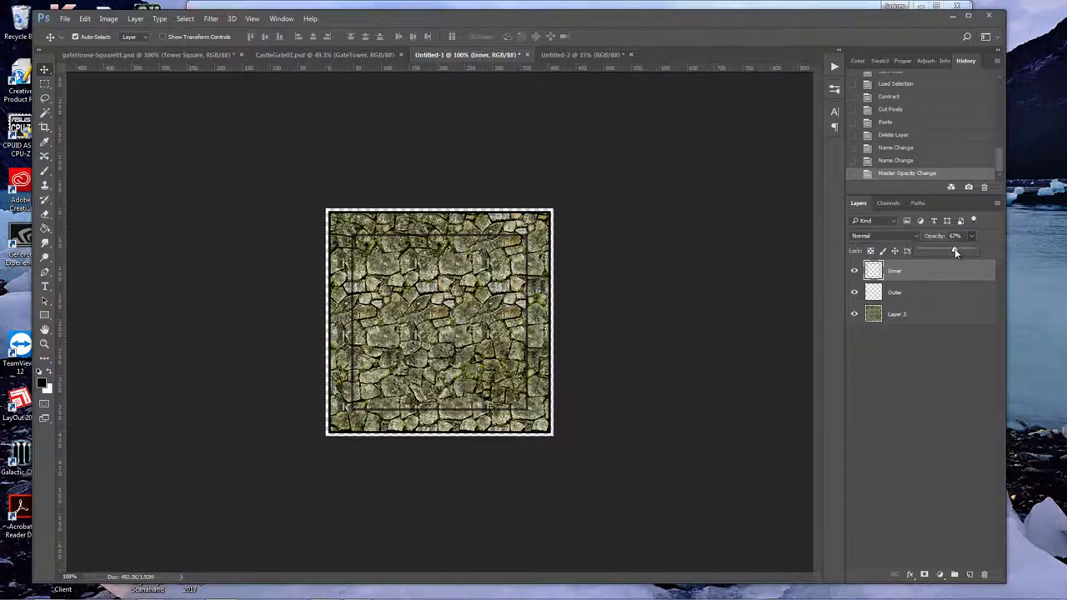
drag(955, 250, 950, 250)
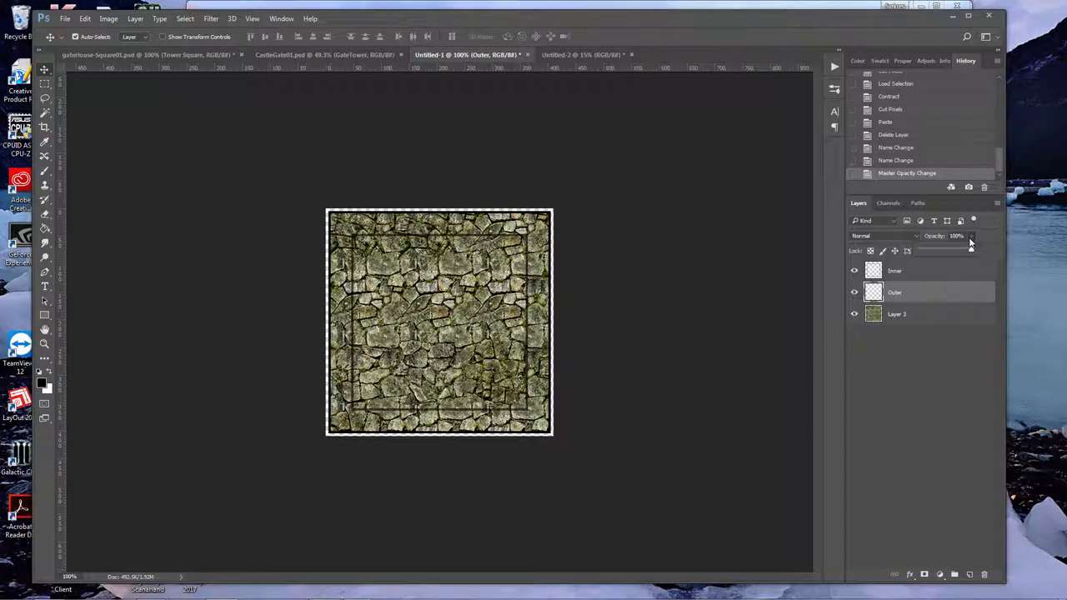
drag(970, 243, 950, 250)
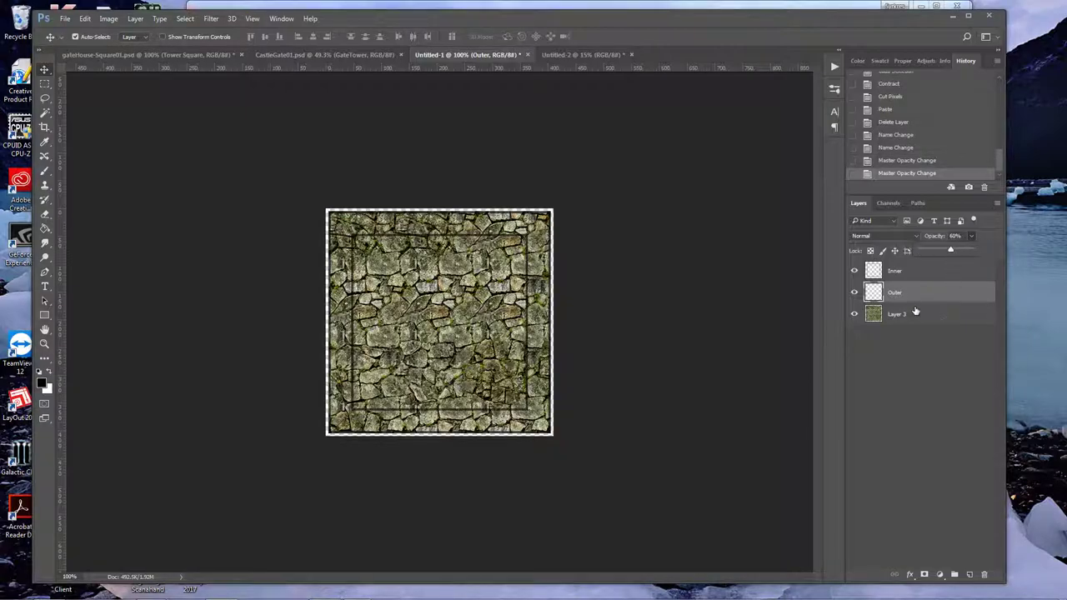
click(897, 270)
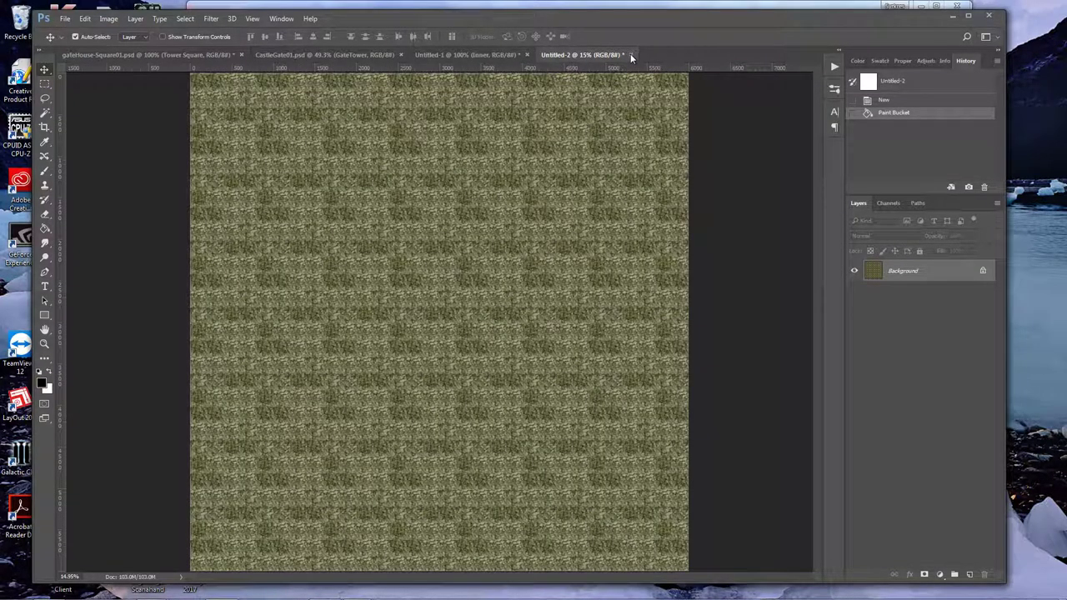
- Back in Untitled-1, marquee a square at the top-left corner on a new layer named Battlement
click(150, 54)
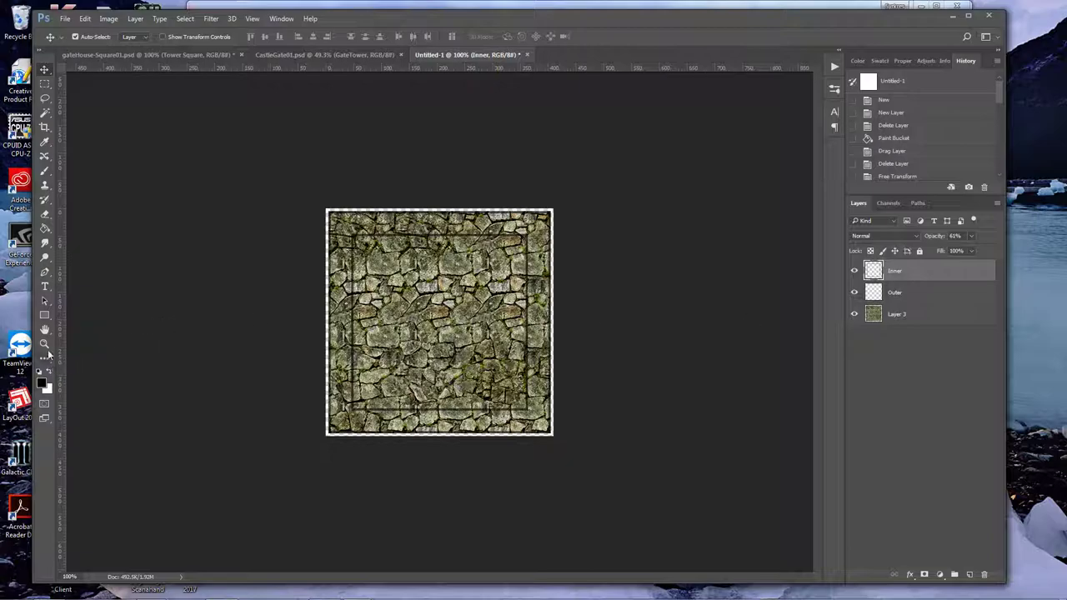
click(373, 240)
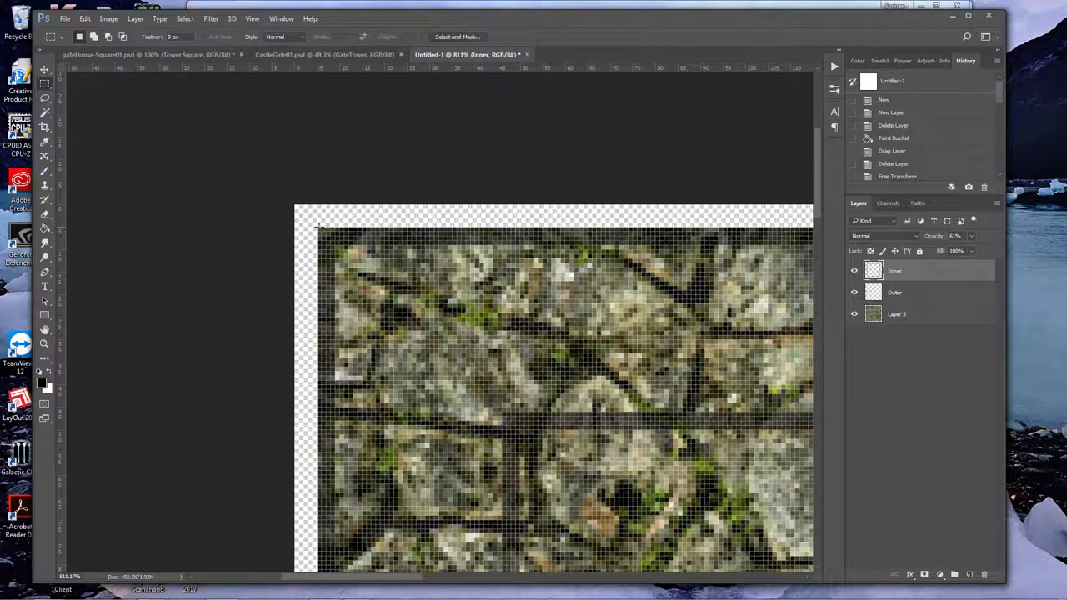
drag(320, 230, 425, 335)
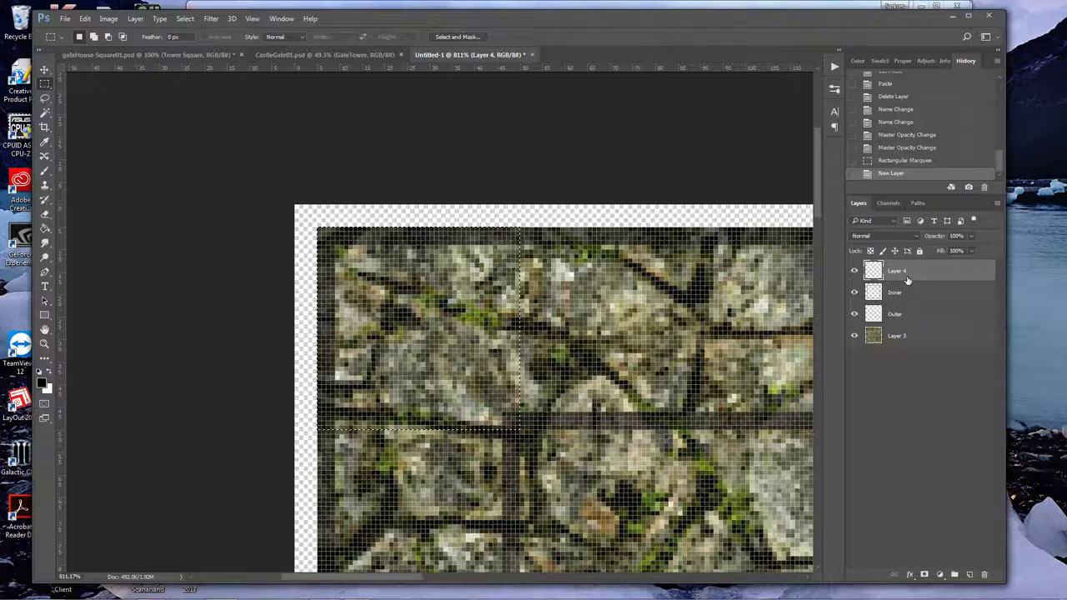
double_click(896, 270)
text(Battlement)
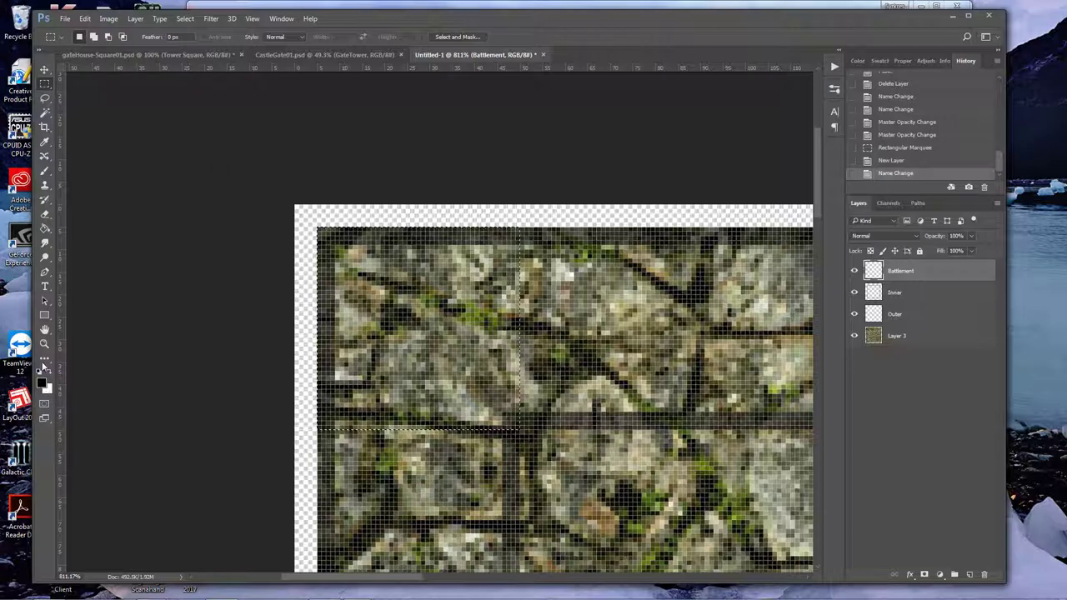
click(417, 325)
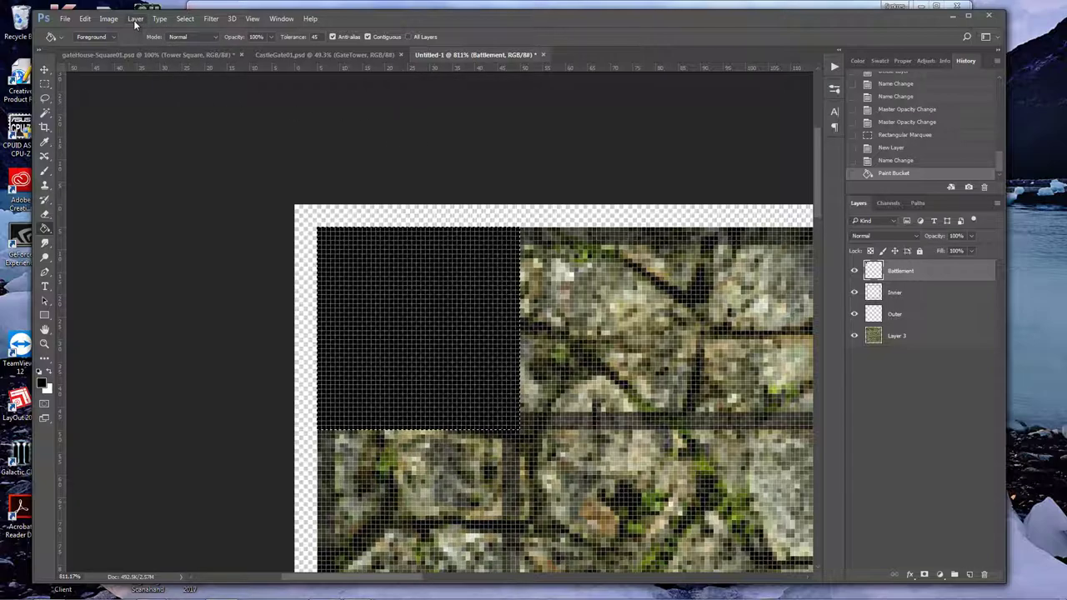
- Contract the battlement square's selection by 10 pixels to hollow out its centre
click(185, 18)
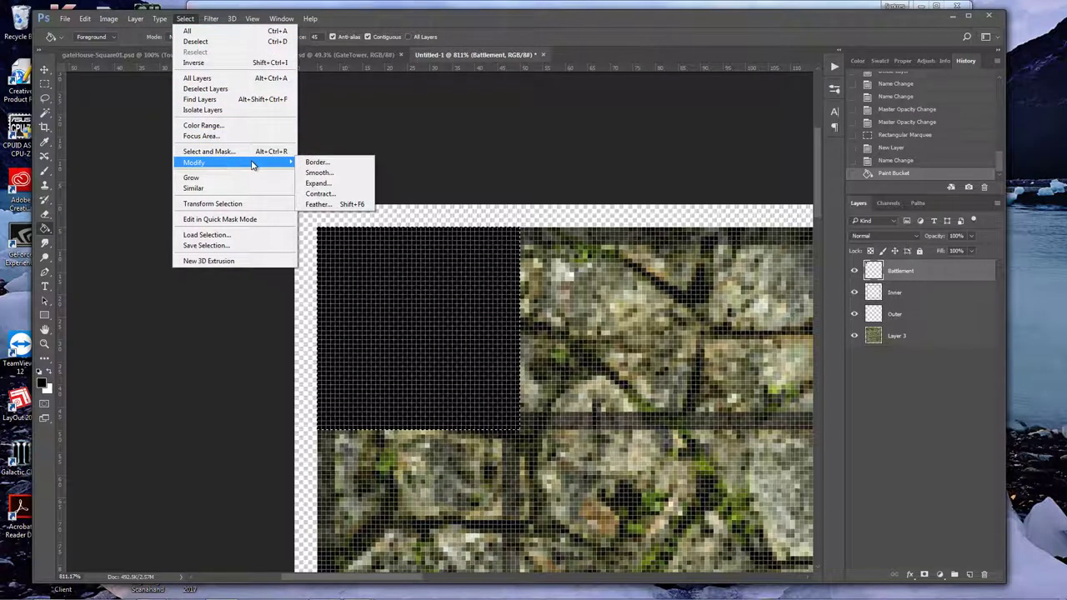
click(320, 193)
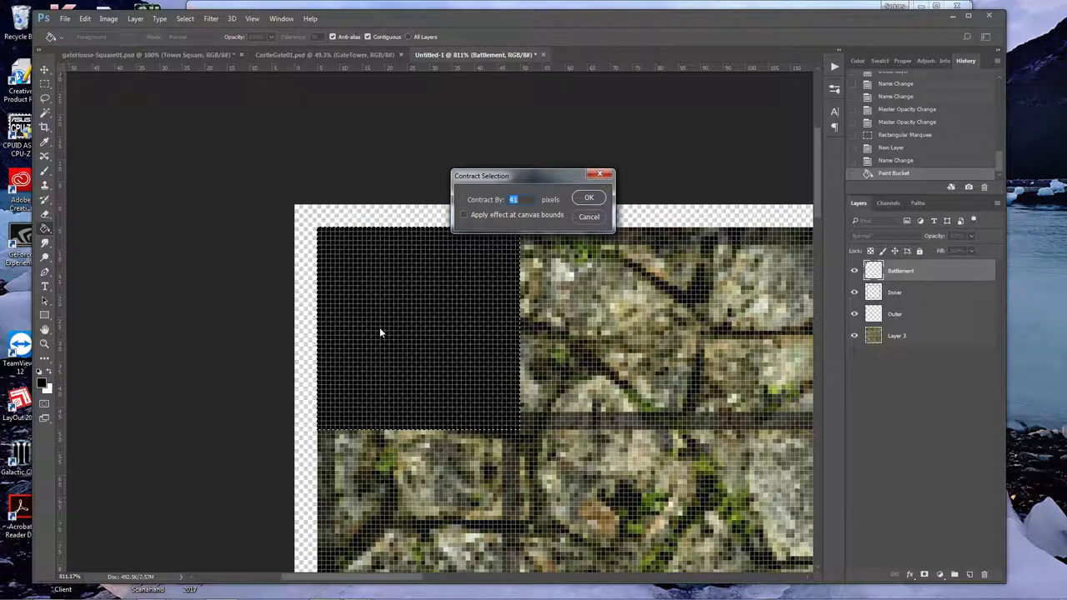
mouse_move(417, 333)
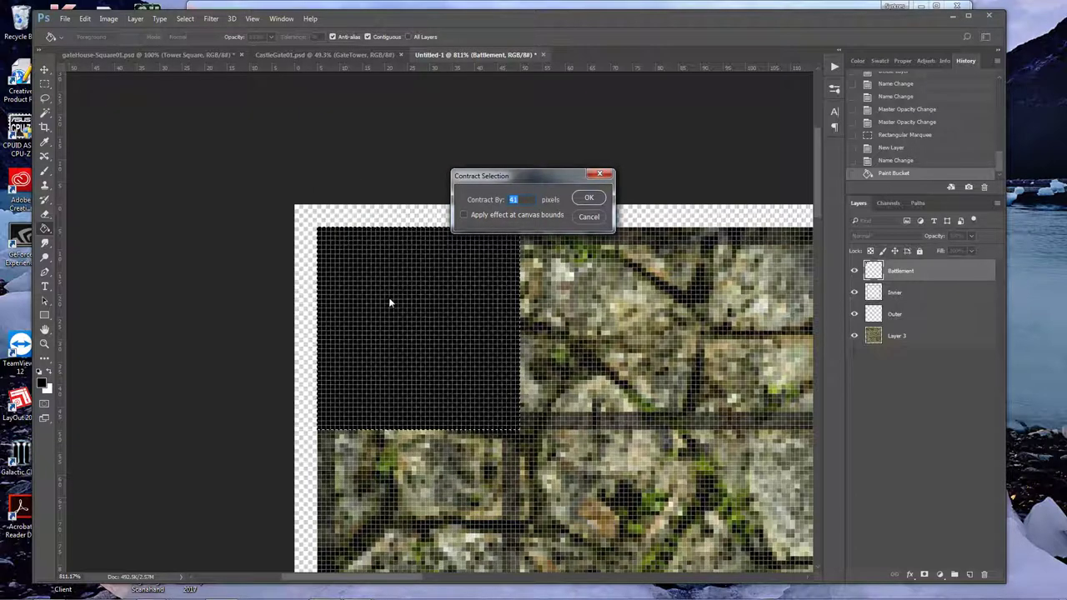
text(10)
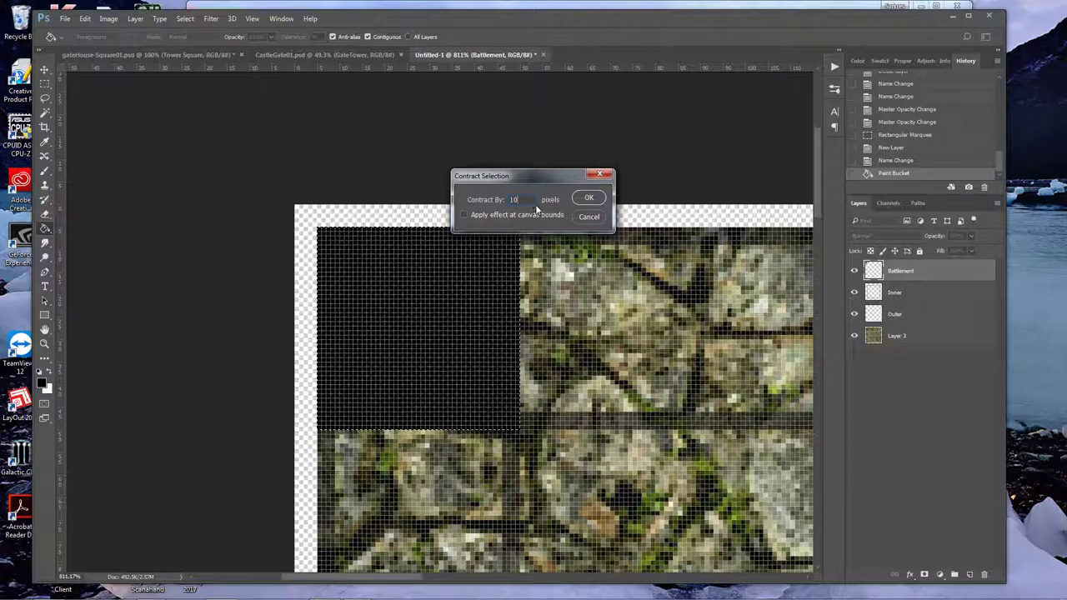
click(588, 197)
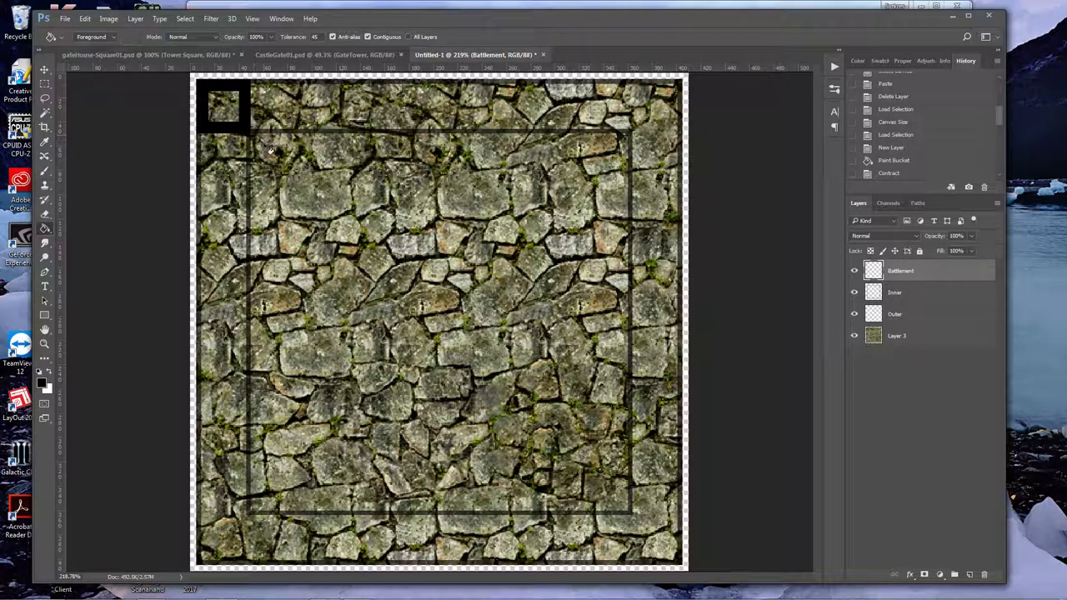
mouse_move(970, 240)
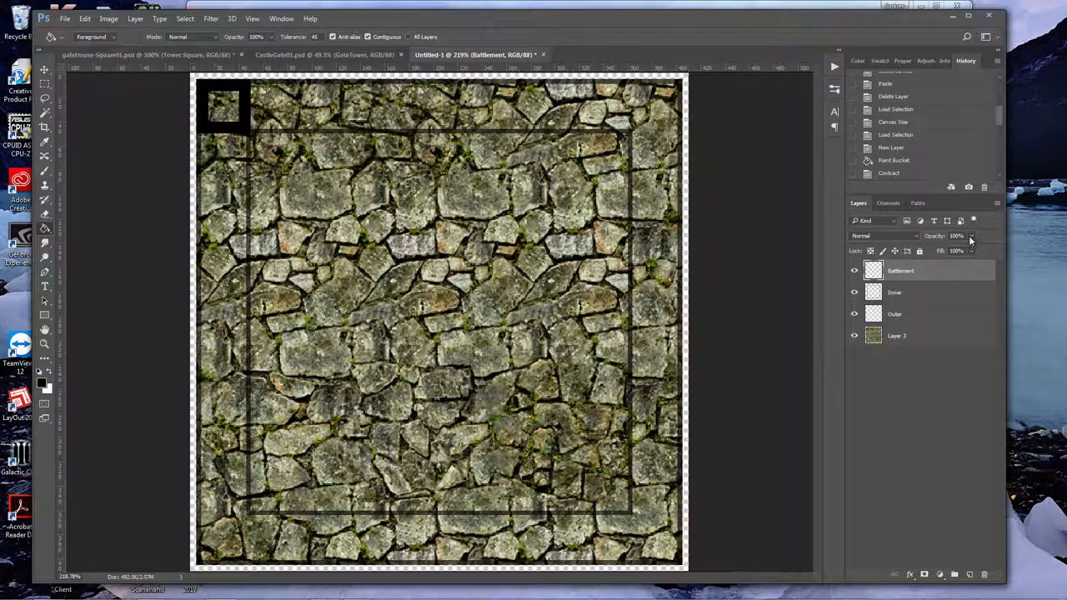
- Lower the Battlement layer's opacity and ready the Move tool
drag(967, 237, 953, 236)
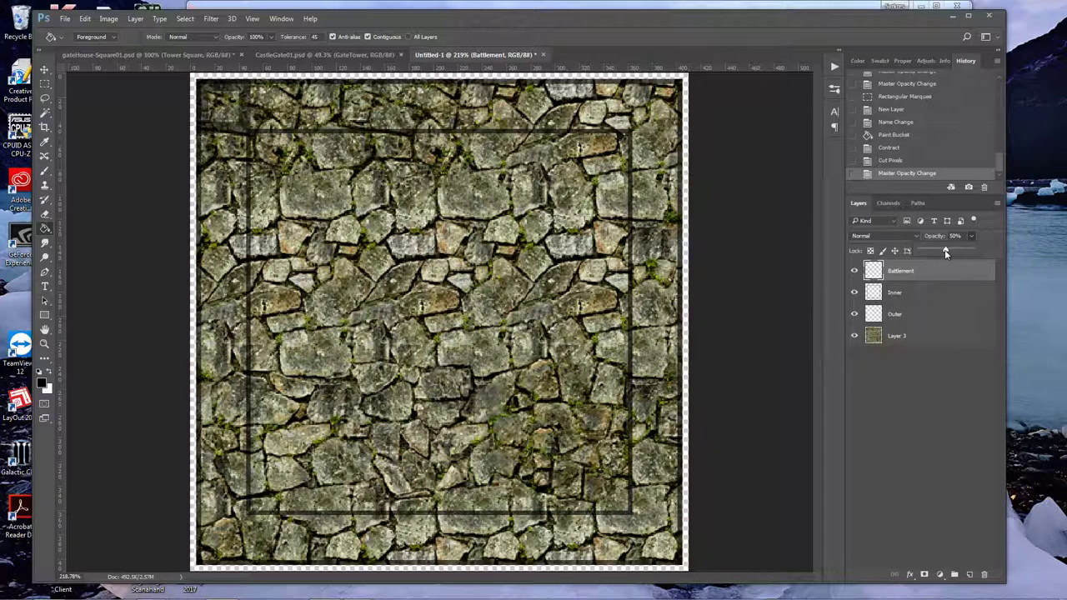
drag(950, 250, 943, 250)
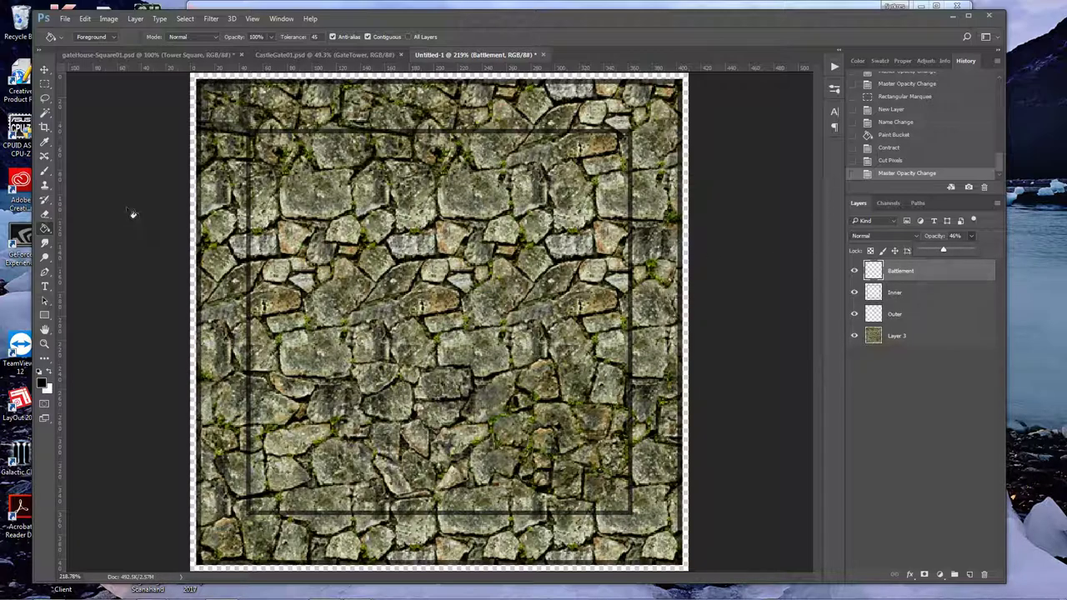
click(45, 70)
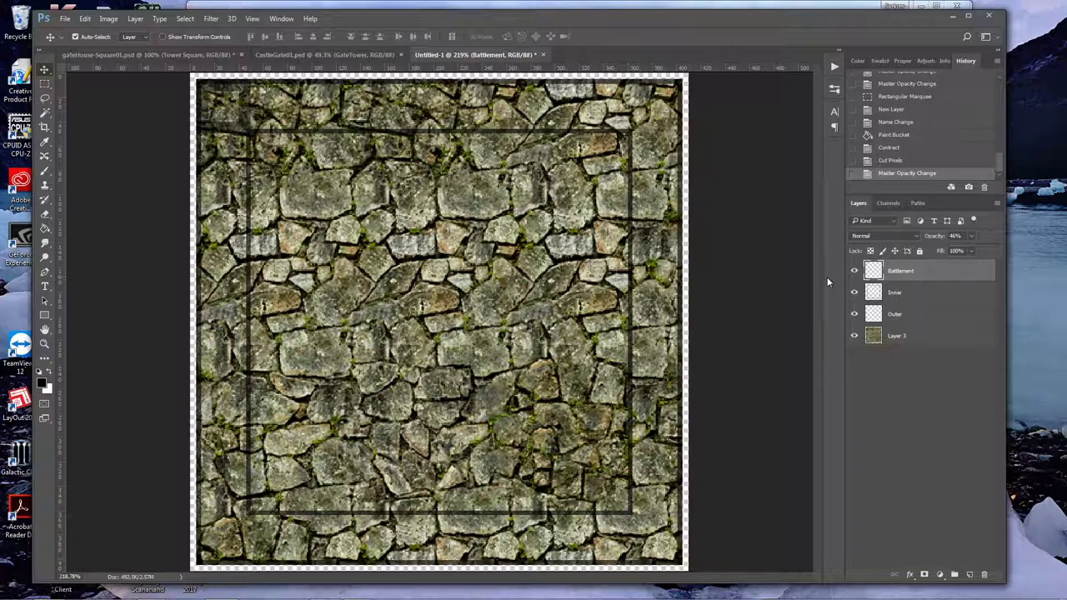
mouse_move(900, 270)
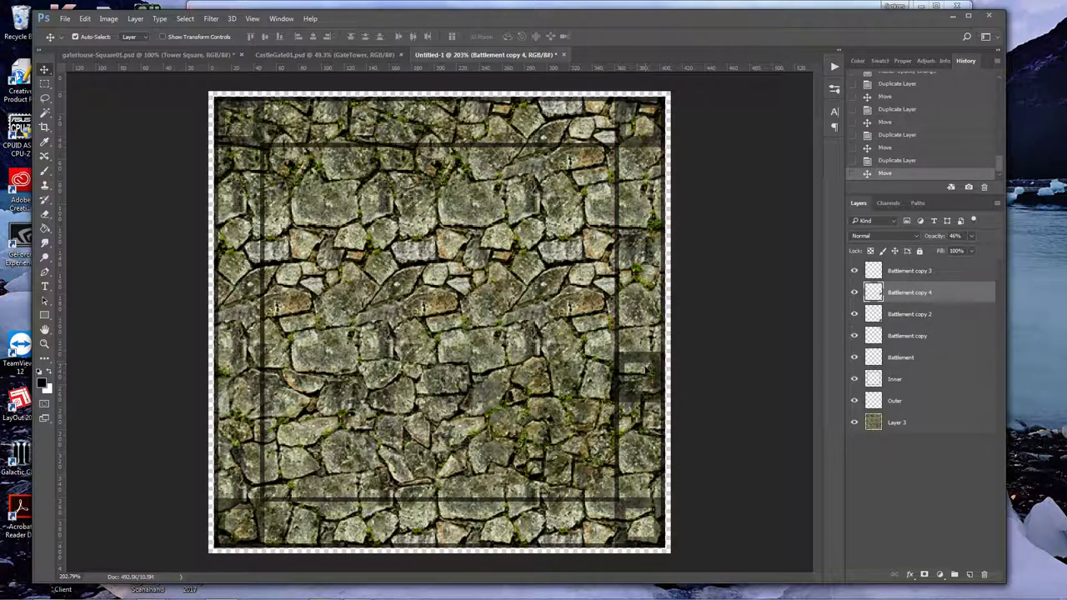
mouse_move(642, 405)
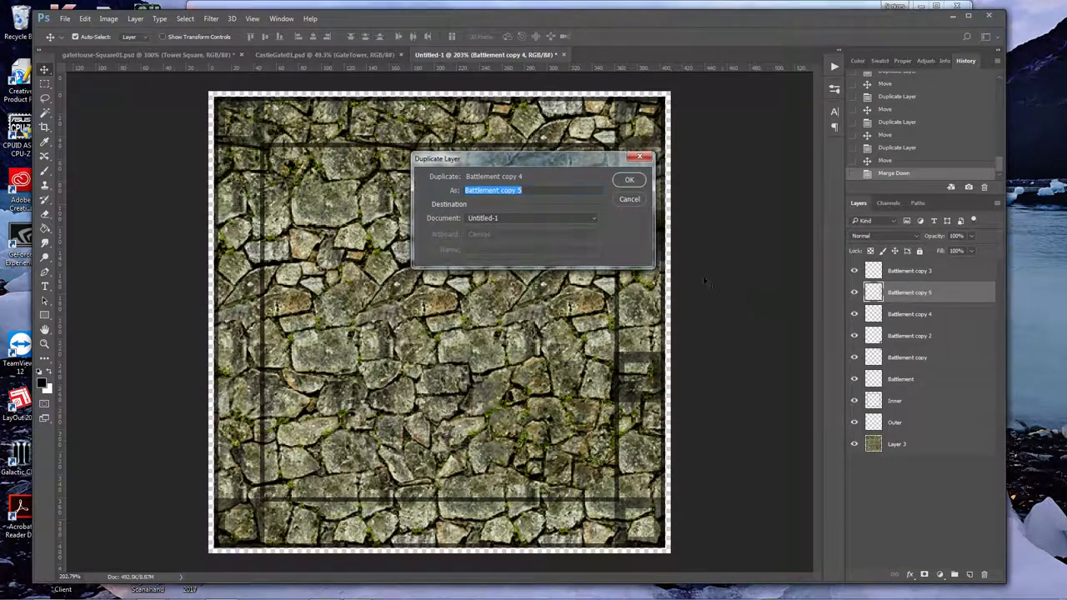
- Confirm the Duplicate Layer dialog to make another battlement copy
click(630, 180)
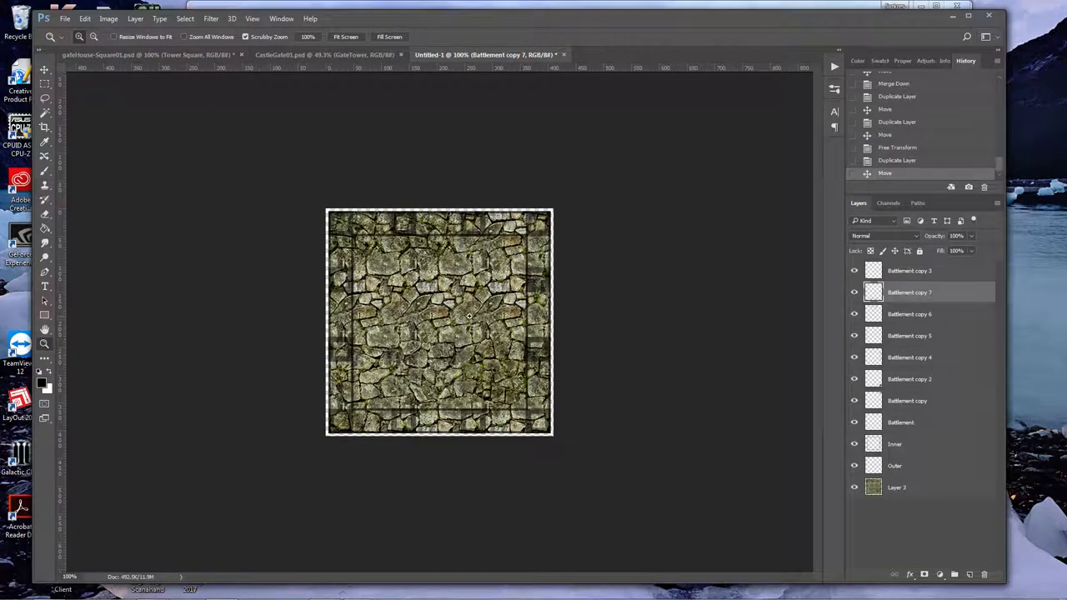
- Marquee an area inside the tile and add a new empty layer just above Stone
click(150, 54)
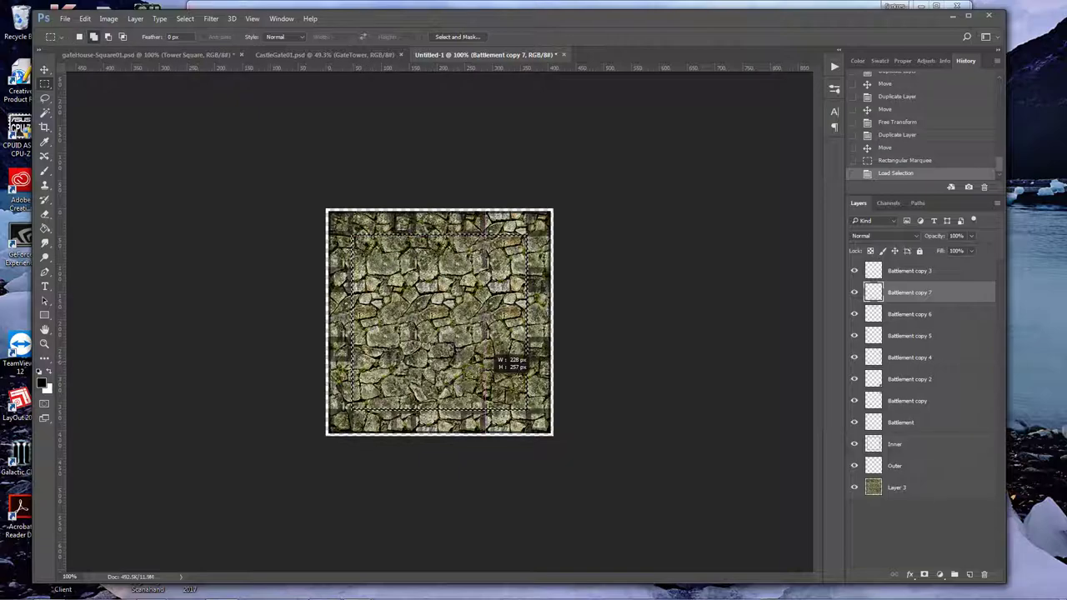
drag(525, 366, 542, 392)
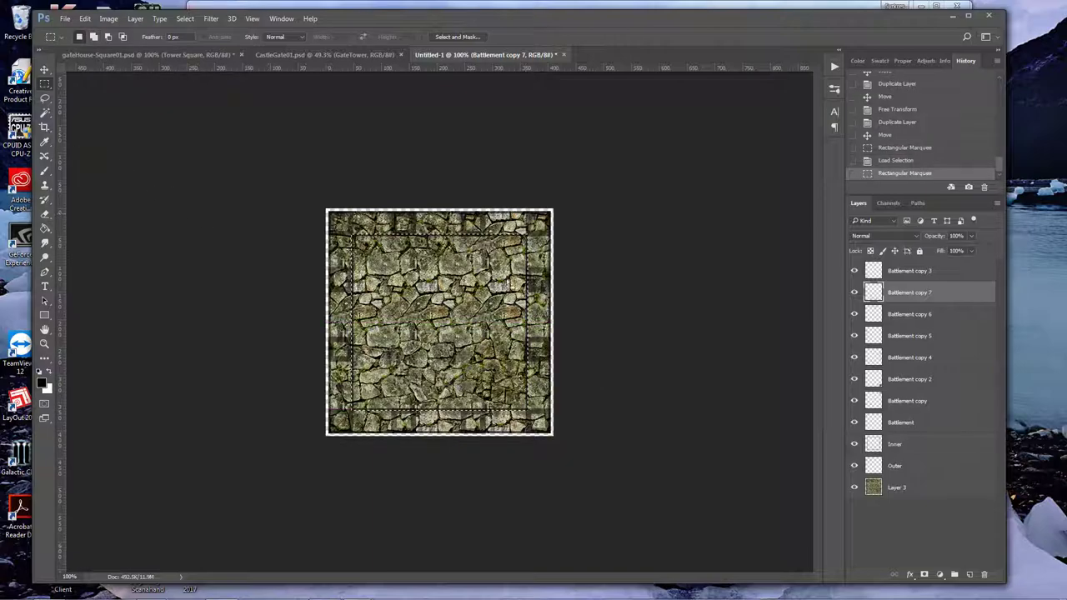
click(895, 443)
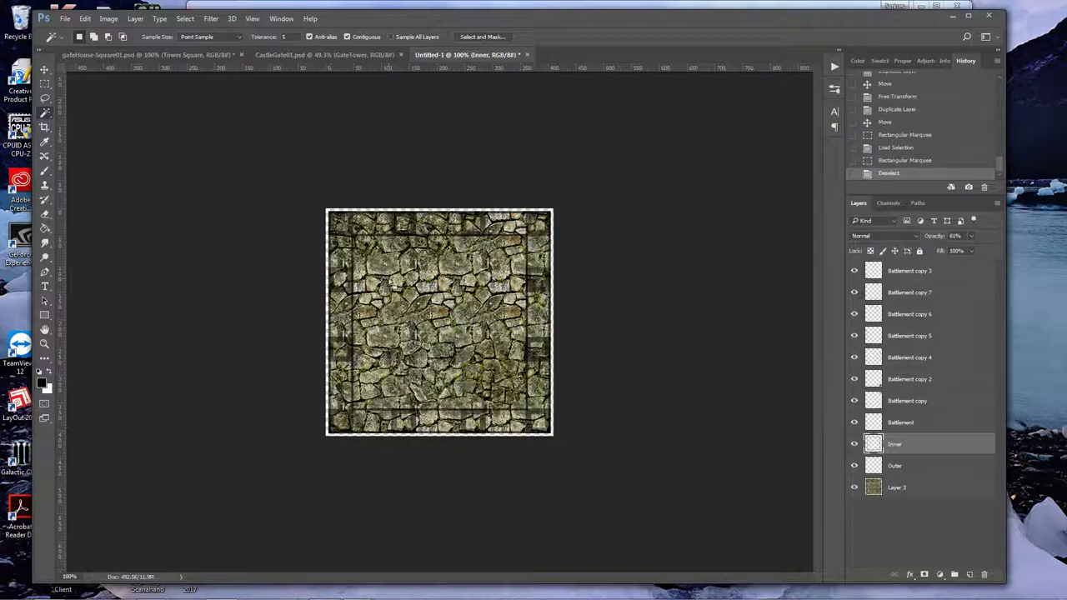
click(392, 283)
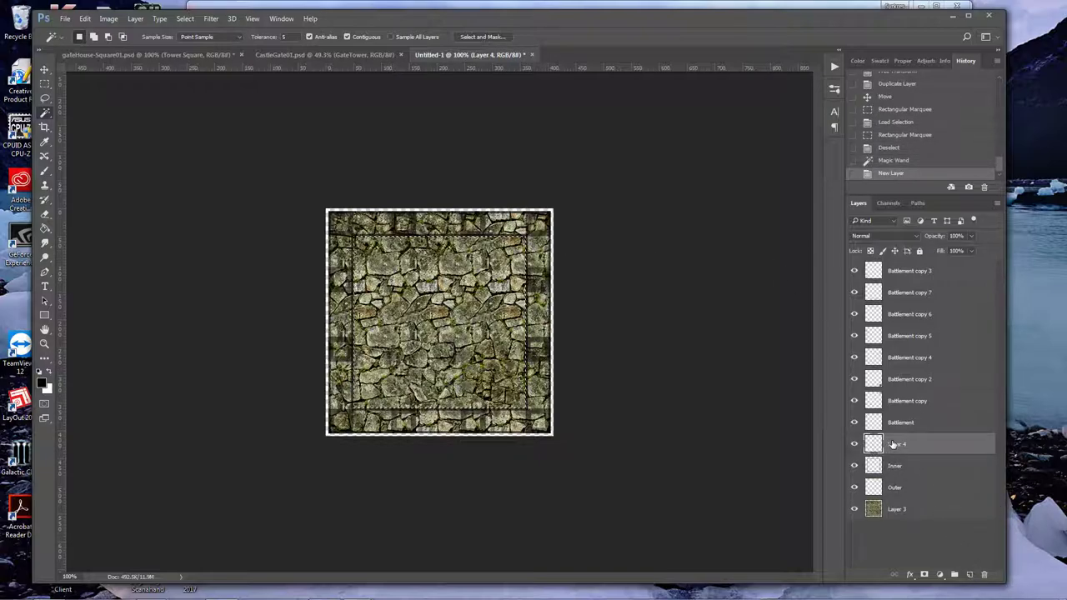
- Rename the layer Floor Shadow, brush soft shadow along the inner floor edges, then deselect
double_click(899, 443)
text(Floor Sand)
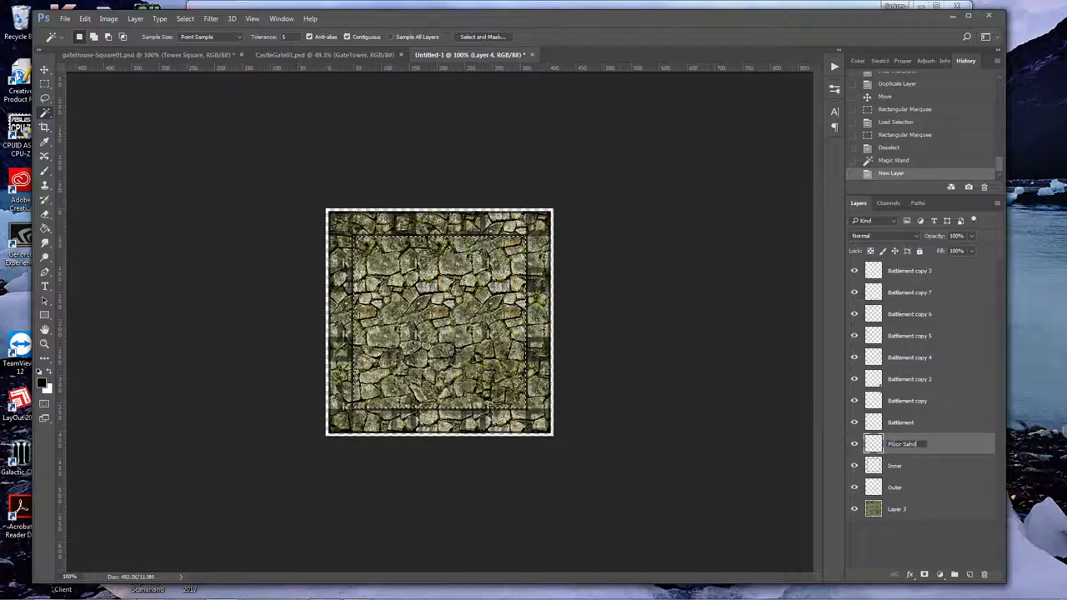
double_click(902, 443)
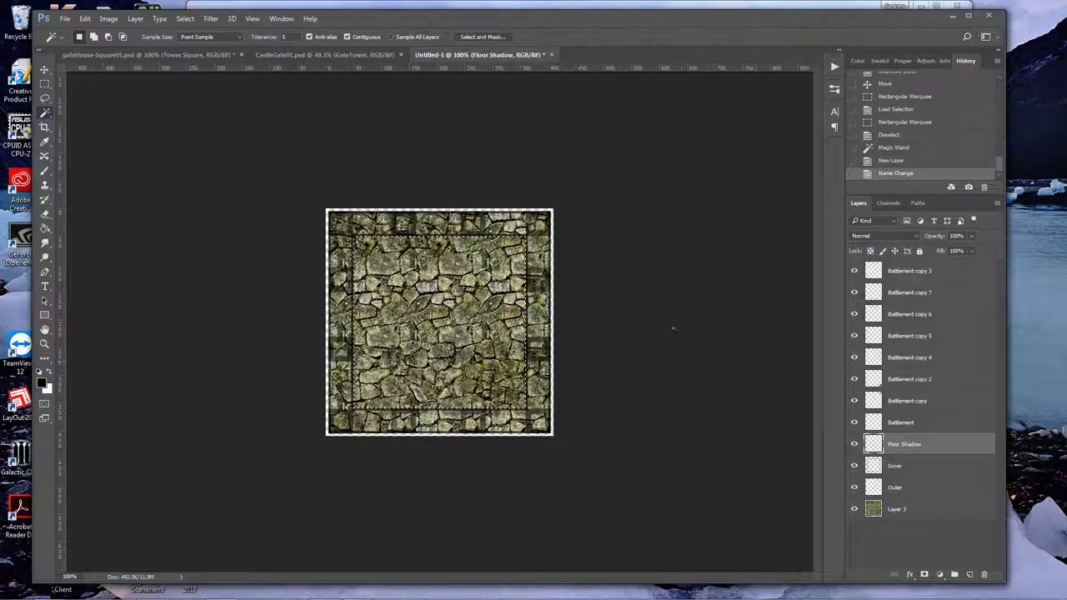
click(43, 172)
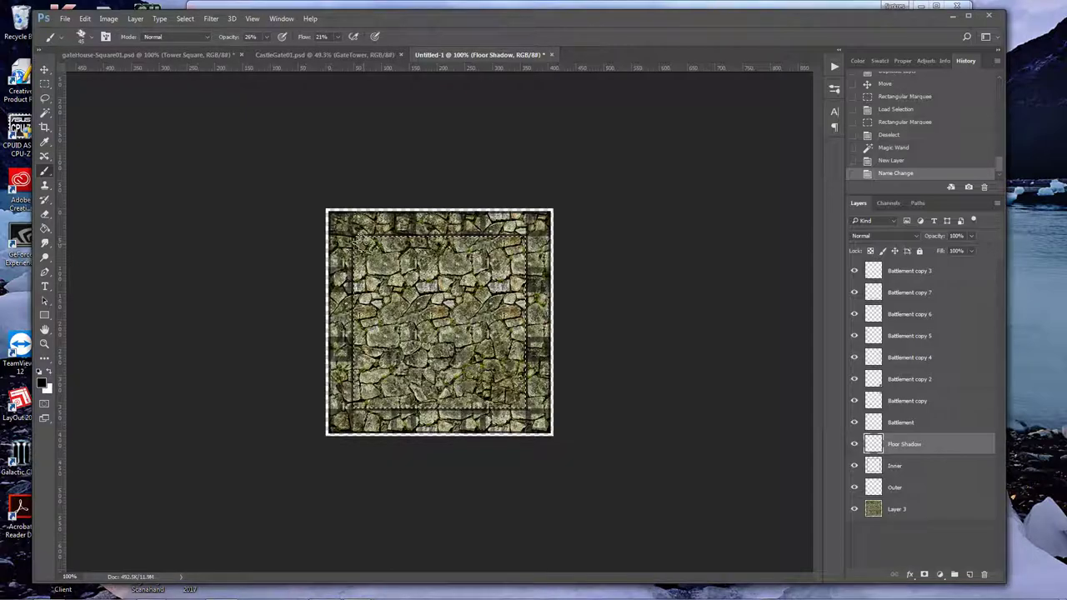
drag(358, 242, 353, 408)
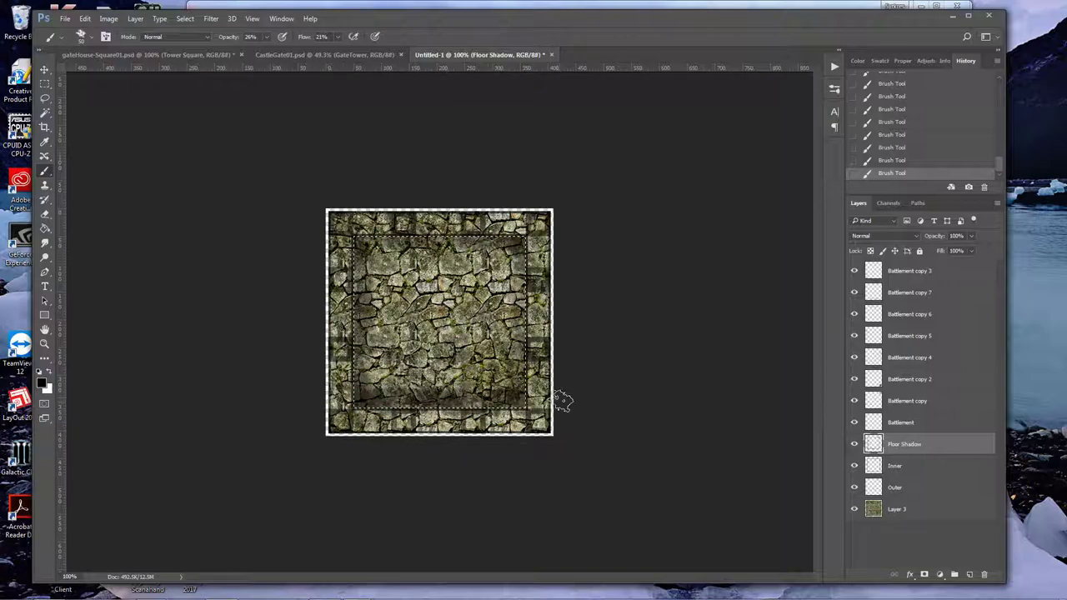
key(ctrl+d)
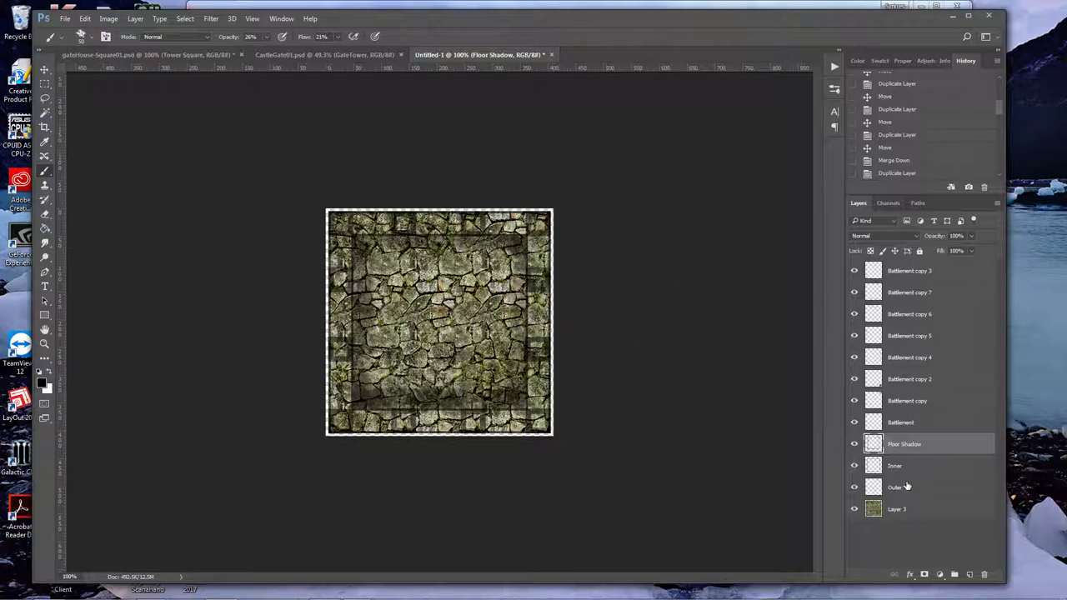
- Merge the battlement layers, group everything as Gate House, and expand the group
click(904, 423)
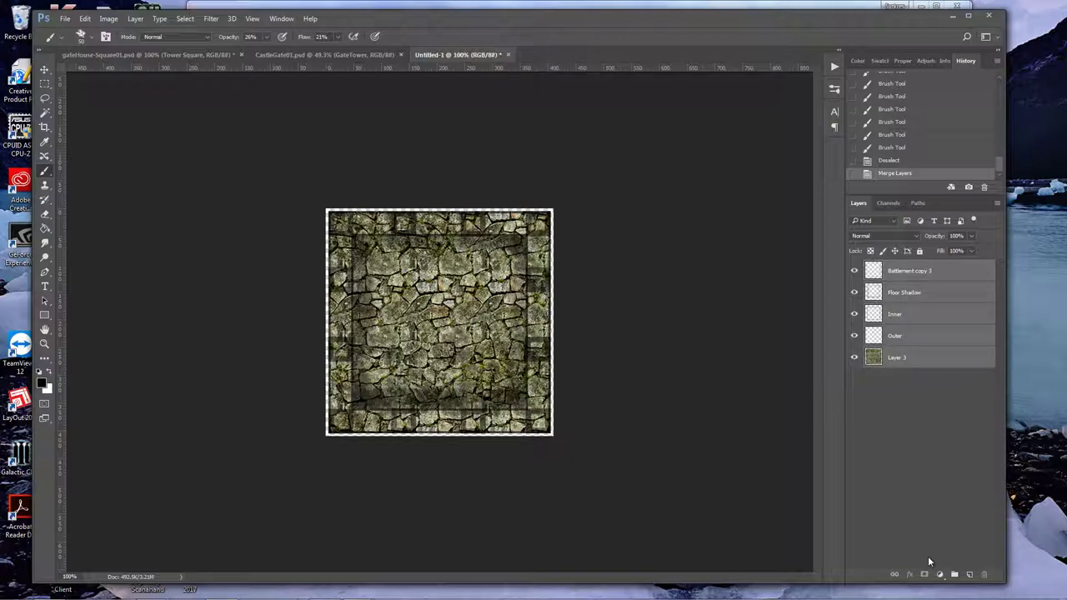
key(ctrl+g)
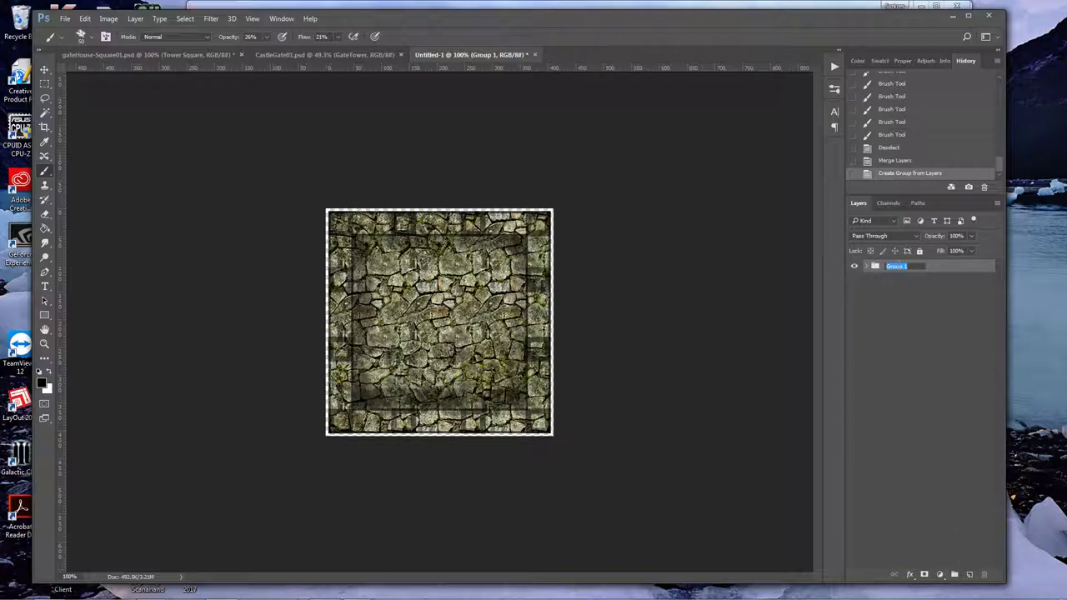
text(To)
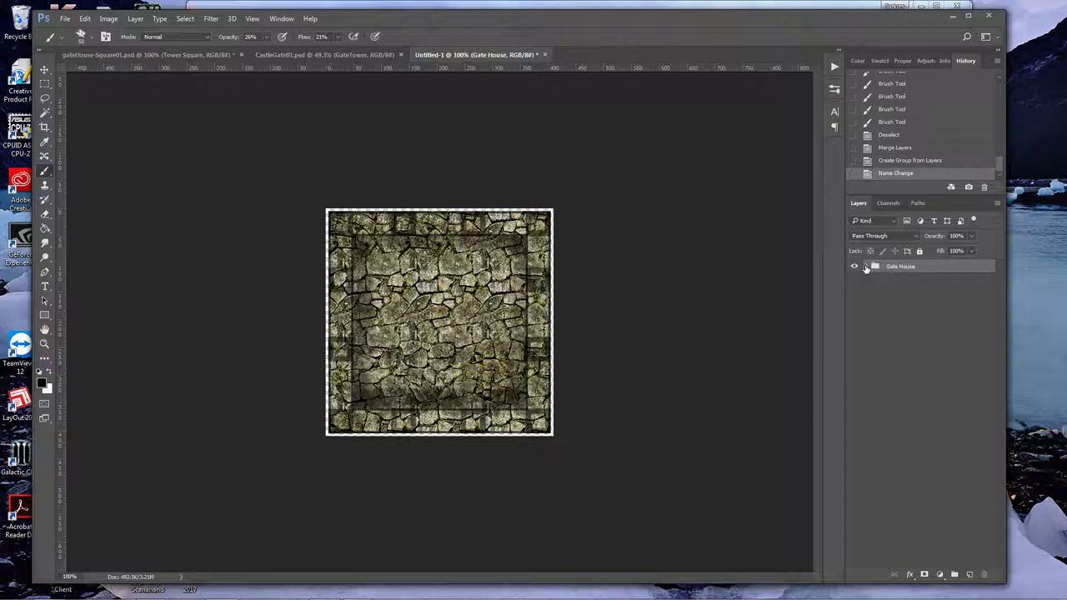
click(867, 267)
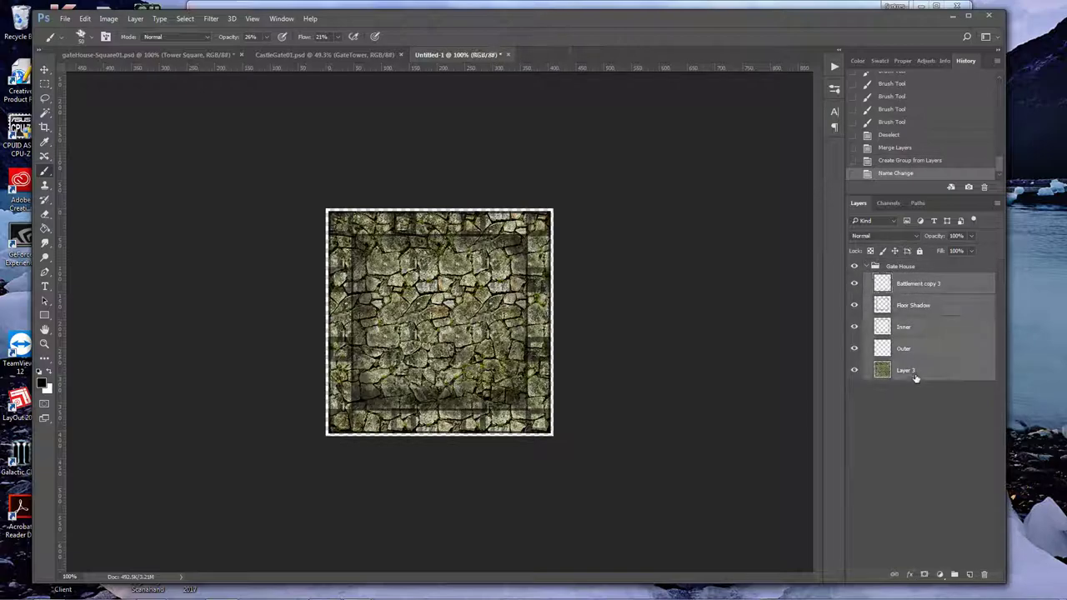